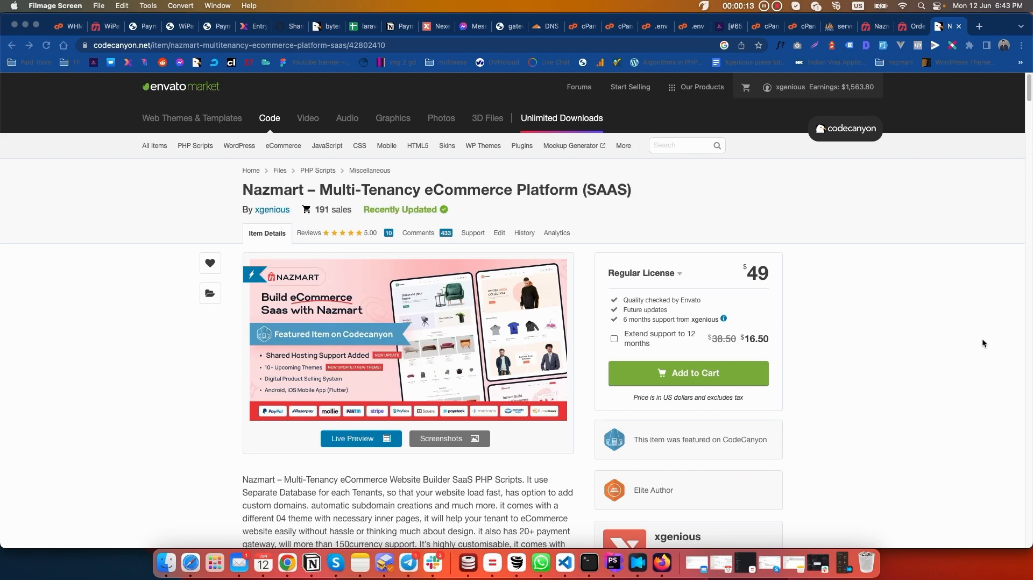
pyautogui.moveTo(958, 36)
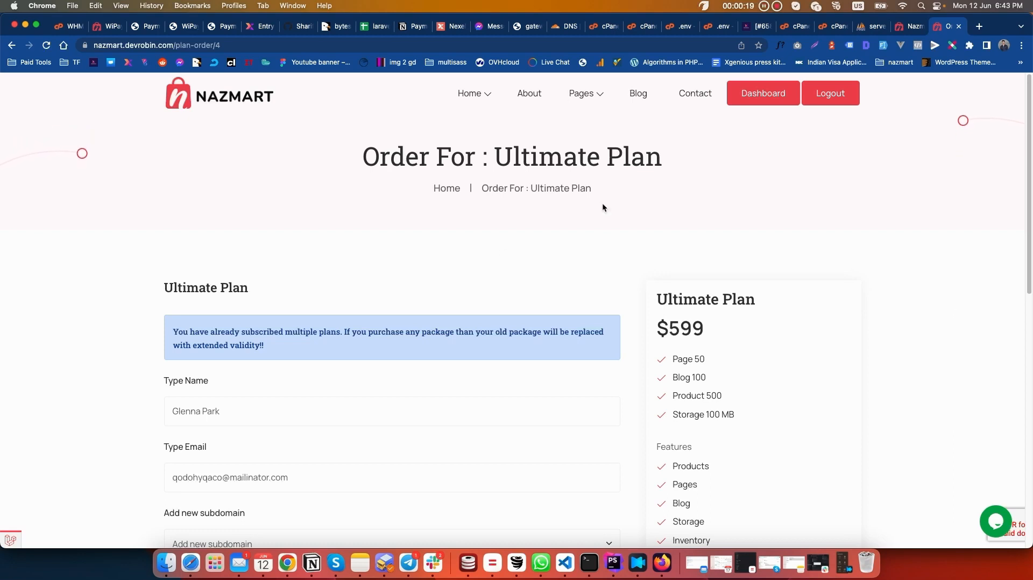
# Step: Order the Ultimate Plan with new subdomain 'teststore' and Stripe as the payment gateway
pyautogui.scroll(-3)
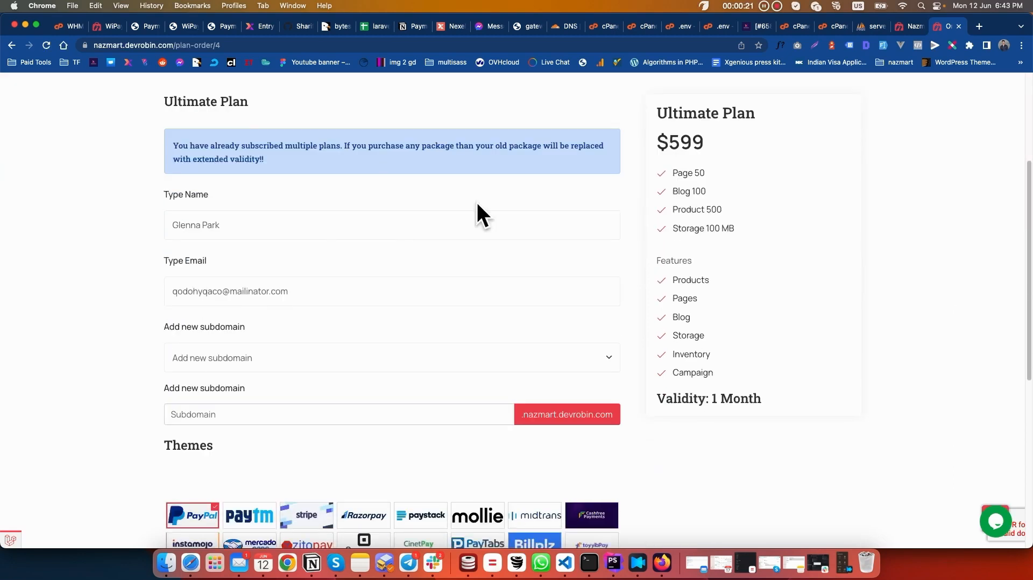
pyautogui.scroll(3)
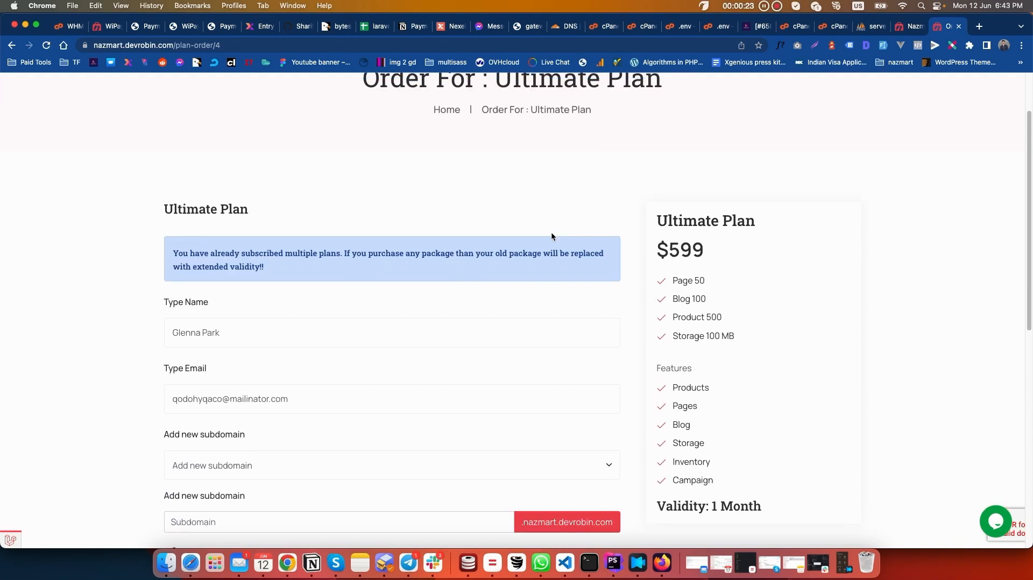
pyautogui.scroll(3)
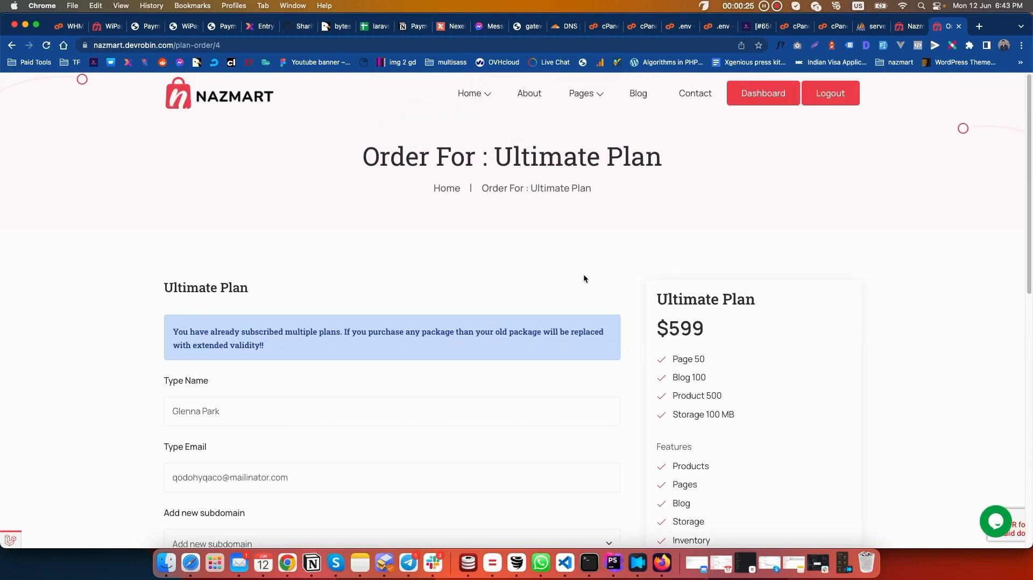
pyautogui.moveTo(605, 256)
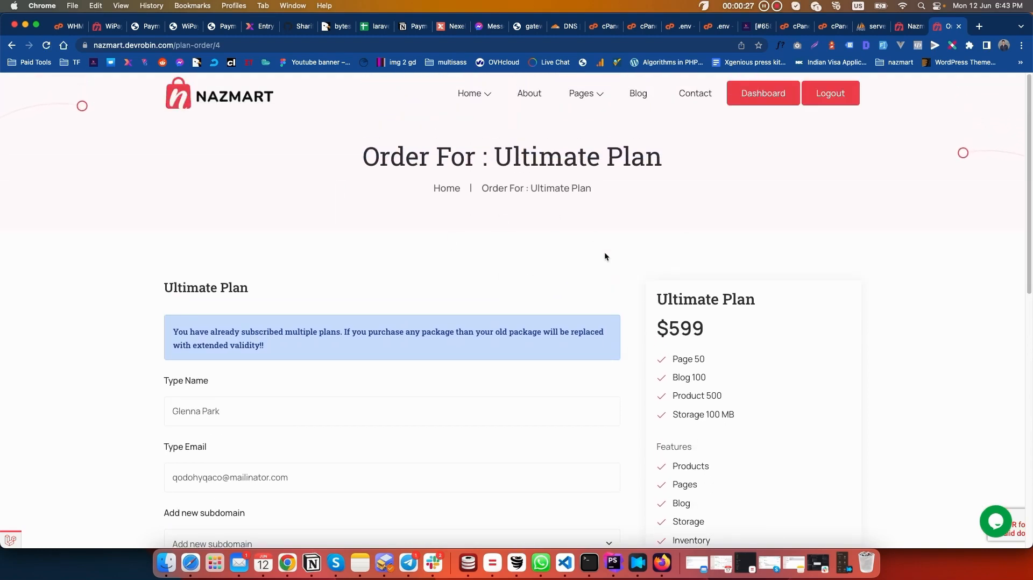
pyautogui.moveTo(683, 230)
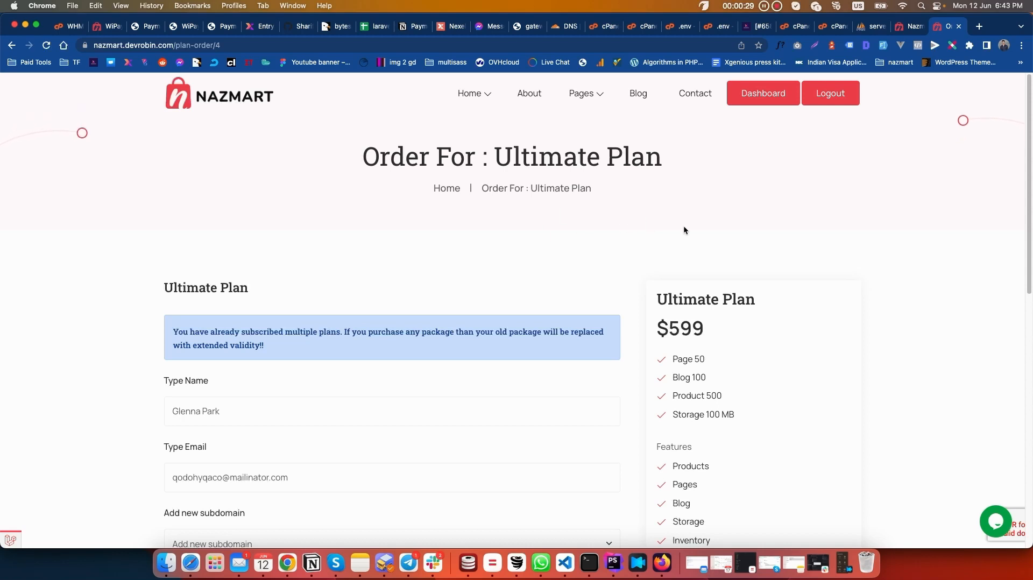
pyautogui.moveTo(749, 245)
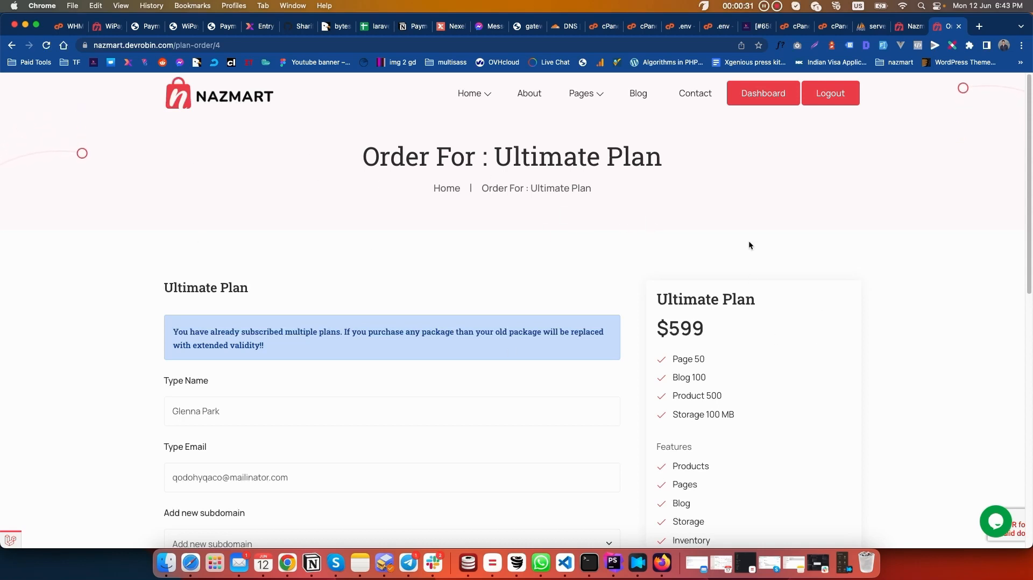
pyautogui.moveTo(636, 314)
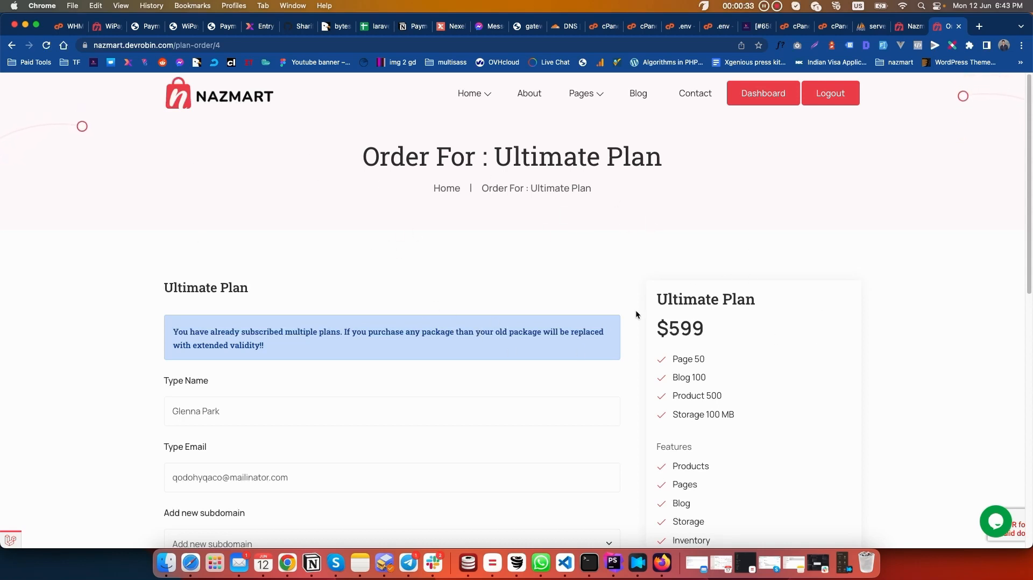
pyautogui.moveTo(455, 226)
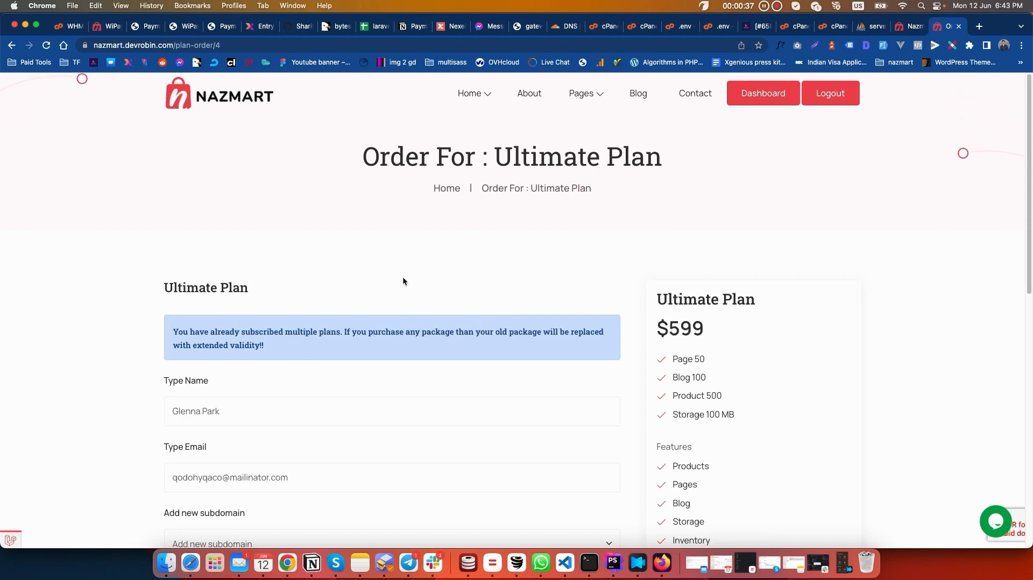
pyautogui.moveTo(542, 249)
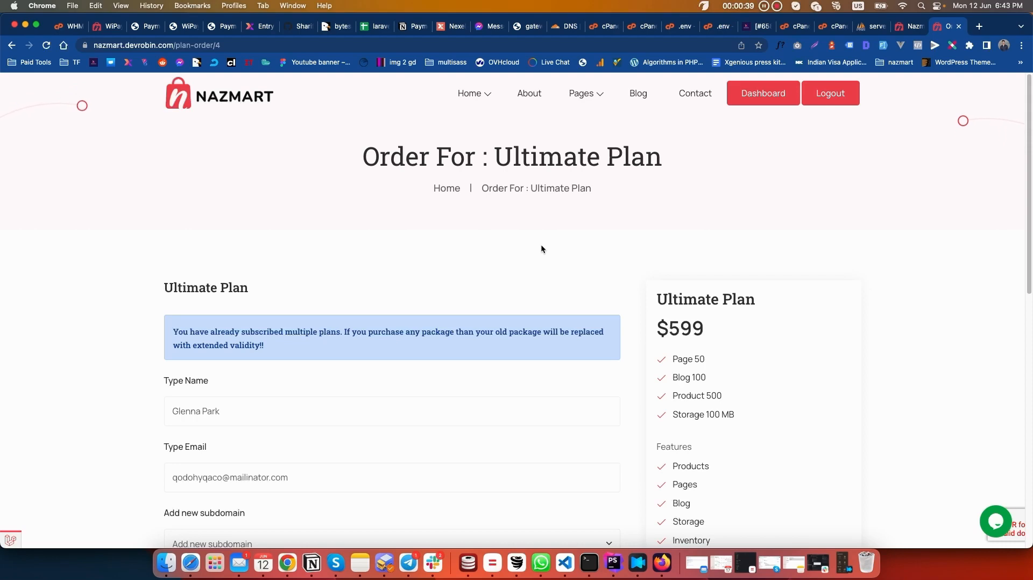
pyautogui.scroll(-3)
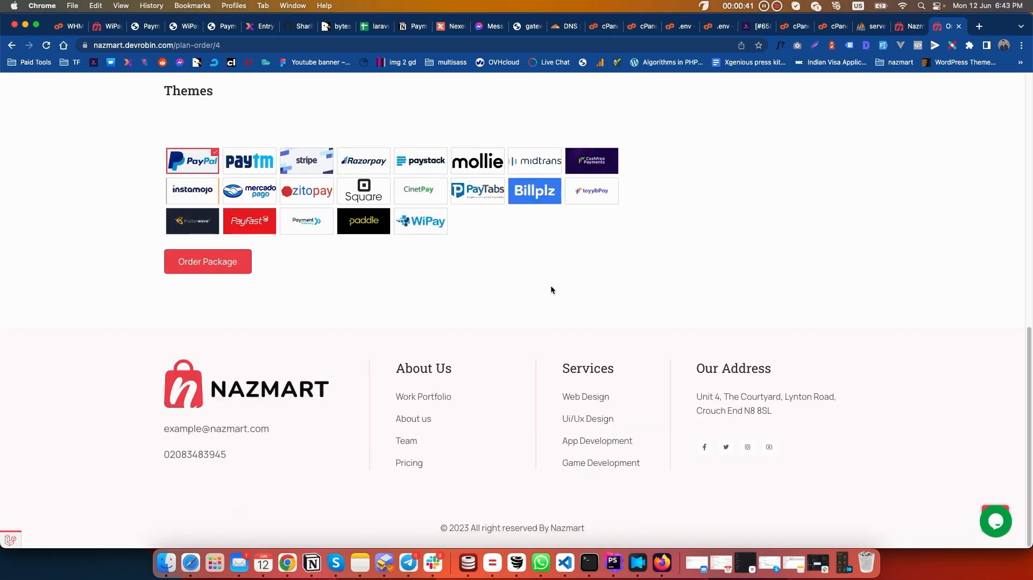
pyautogui.scroll(3)
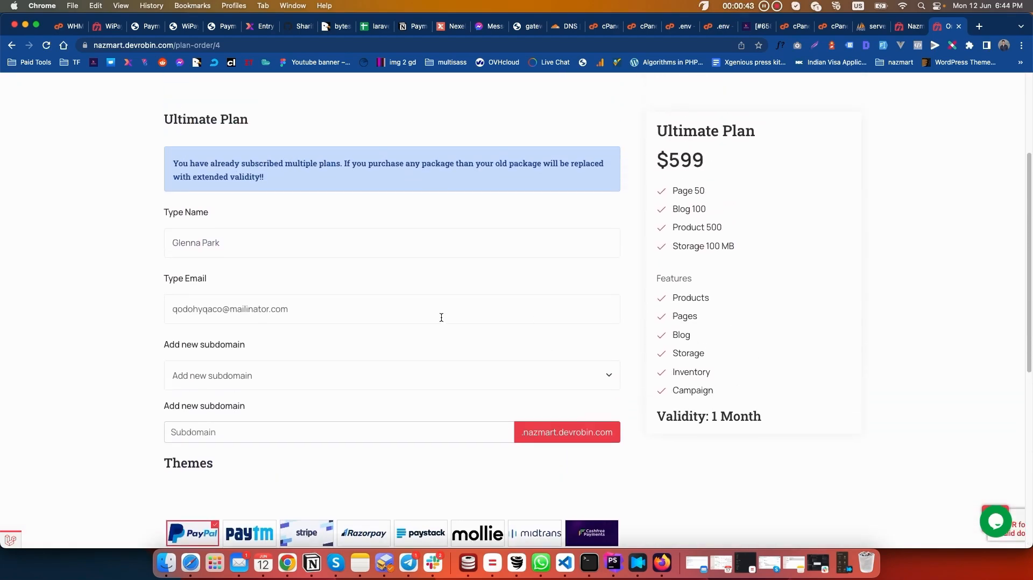
pyautogui.moveTo(417, 367)
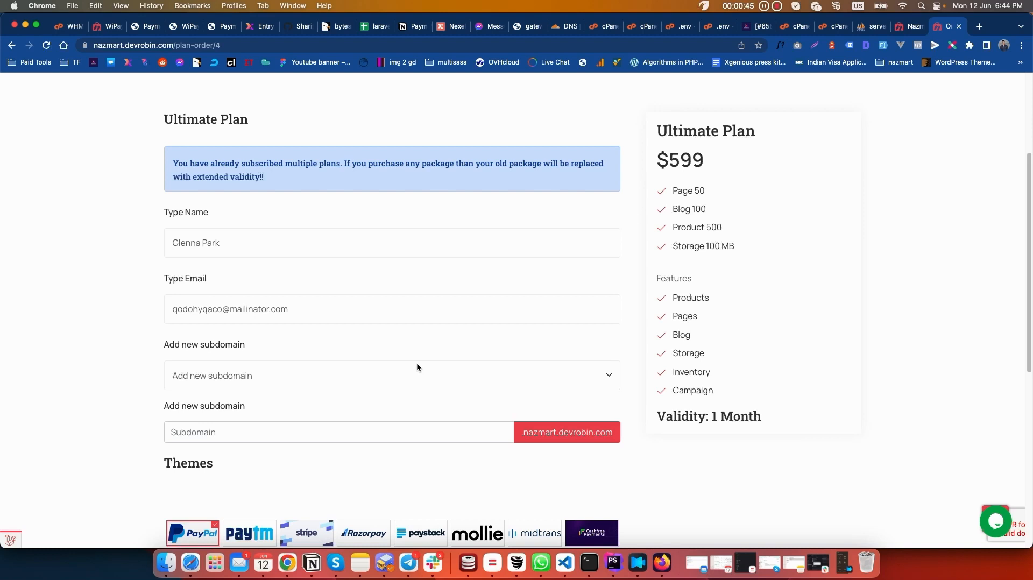
pyautogui.click(391, 375)
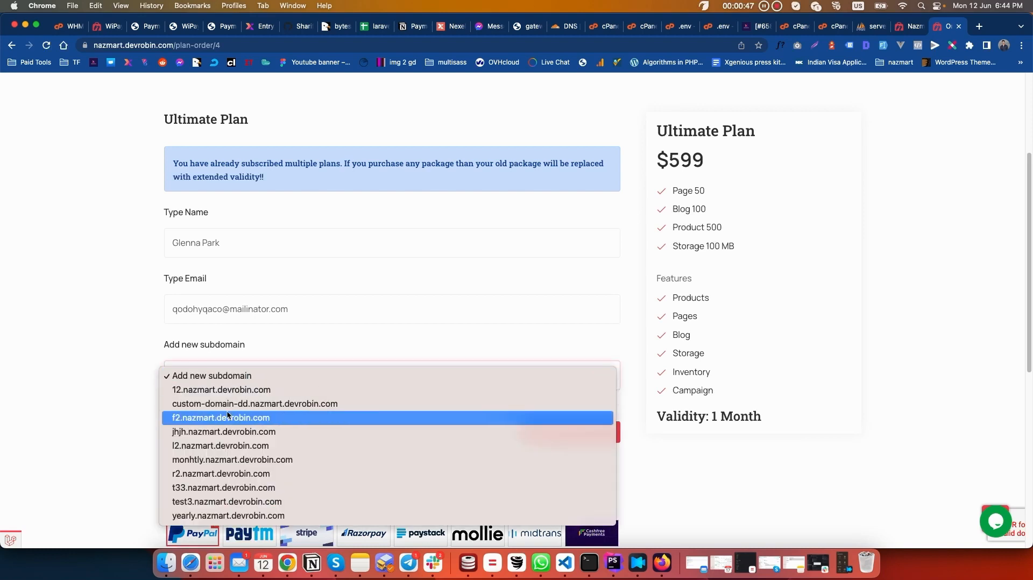
pyautogui.click(211, 375)
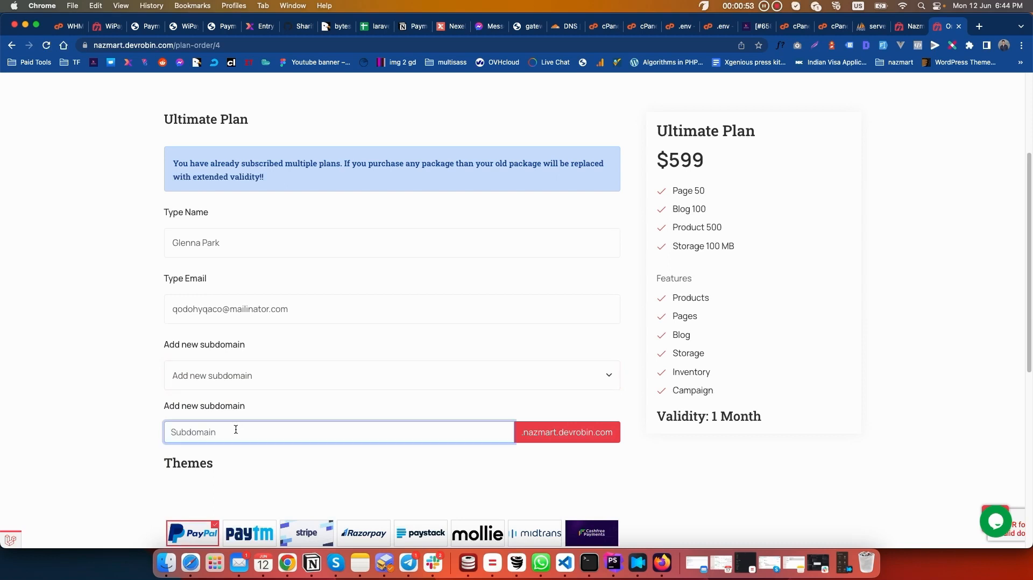
pyautogui.write('teststore')
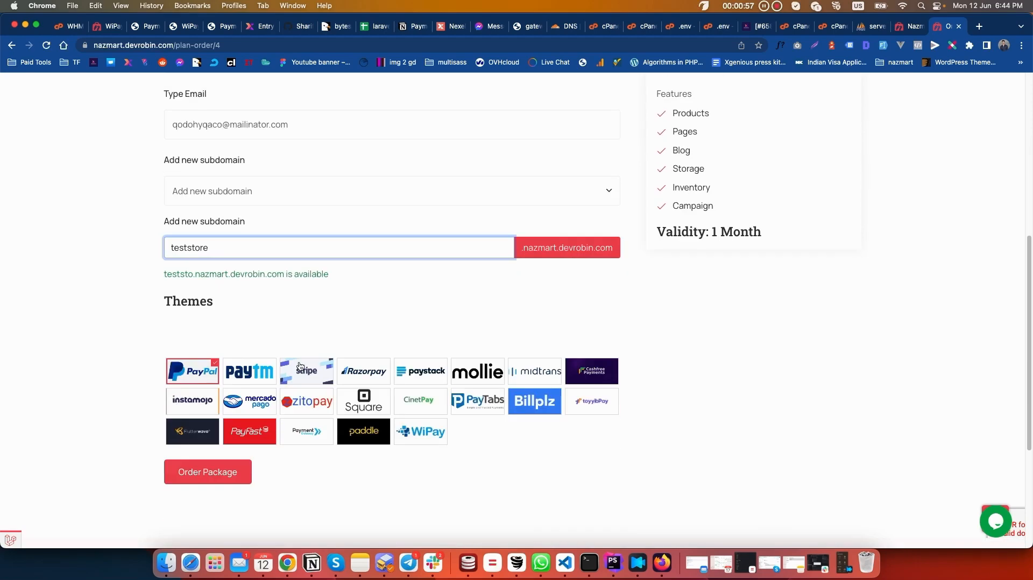
pyautogui.moveTo(311, 374)
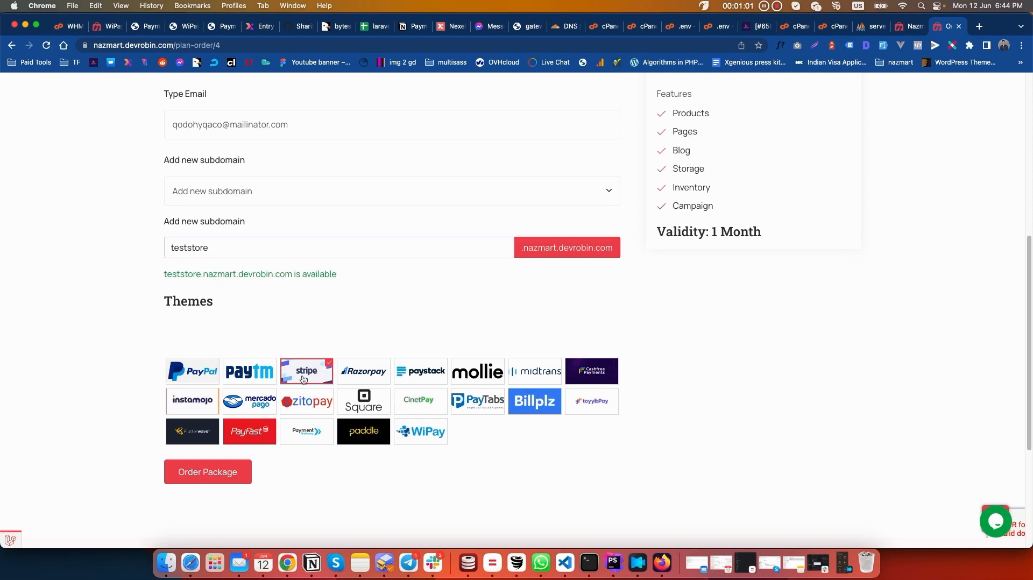
pyautogui.click(207, 472)
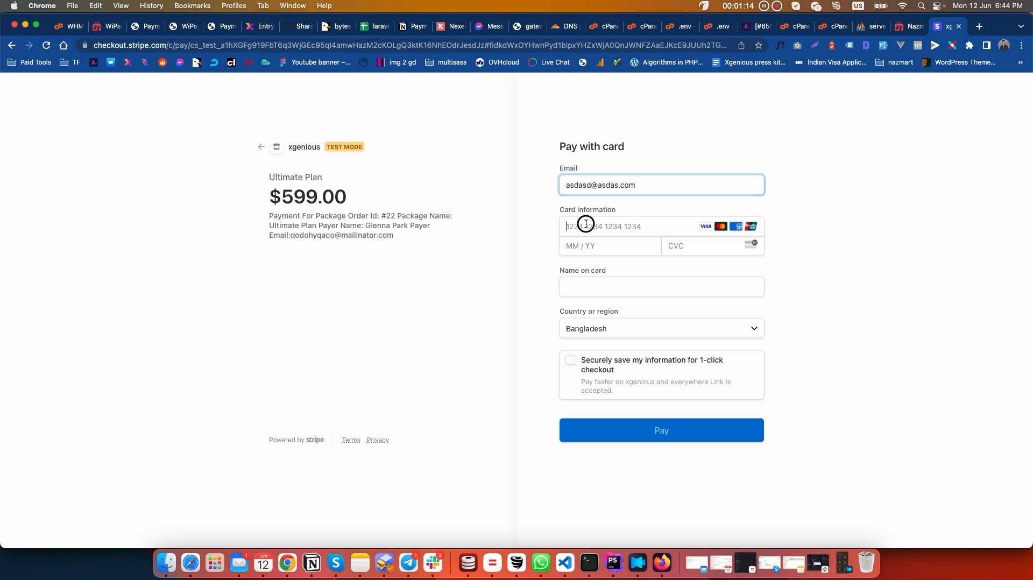
pyautogui.write('4242 4242 4242 4242')
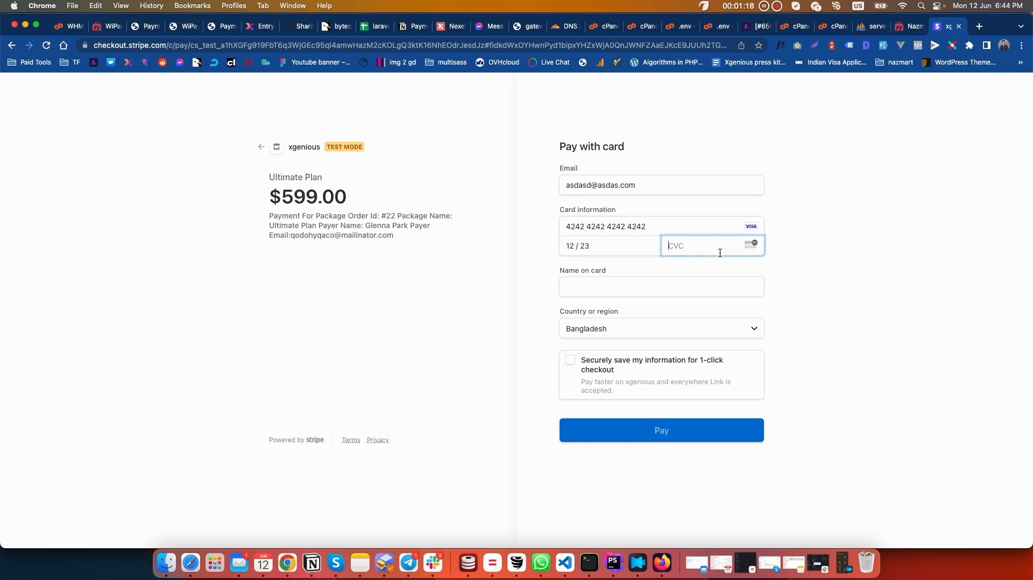
pyautogui.write('asdasd')
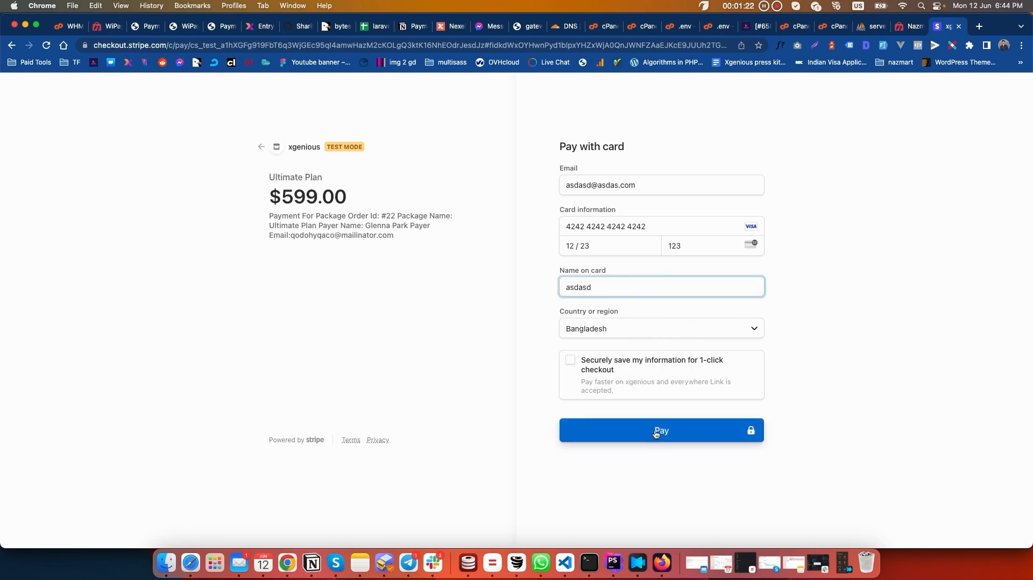
pyautogui.click(660, 430)
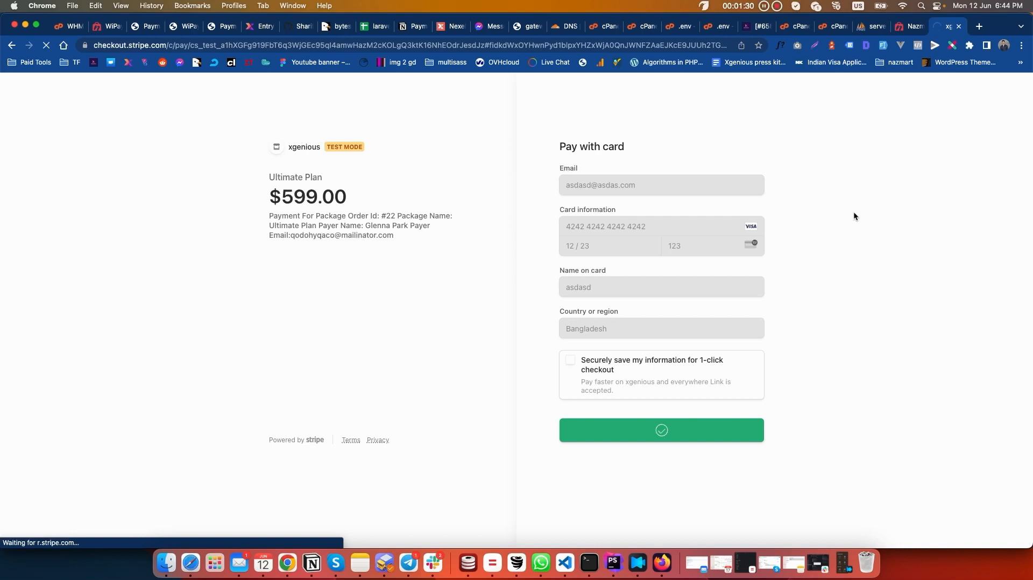
pyautogui.moveTo(772, 8)
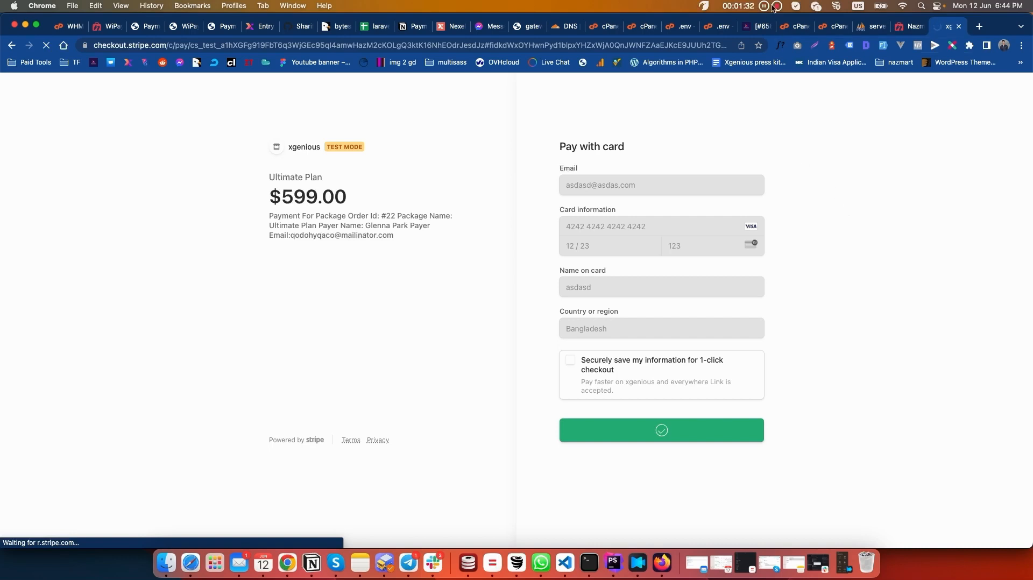
# Step: Review order #22's success page, scrolling through Order Details and Billing Details
pyautogui.click(660, 429)
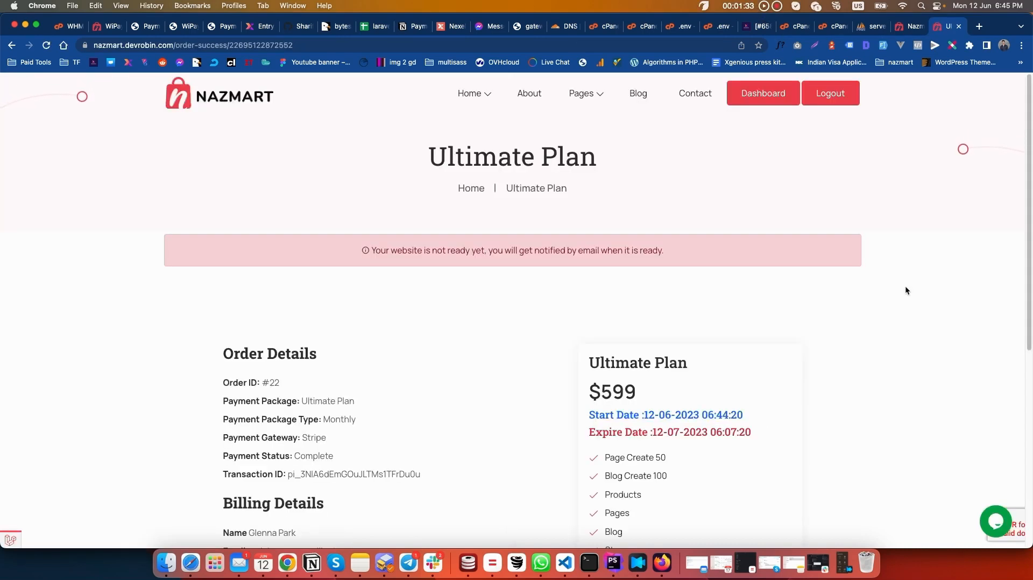
pyautogui.moveTo(557, 276)
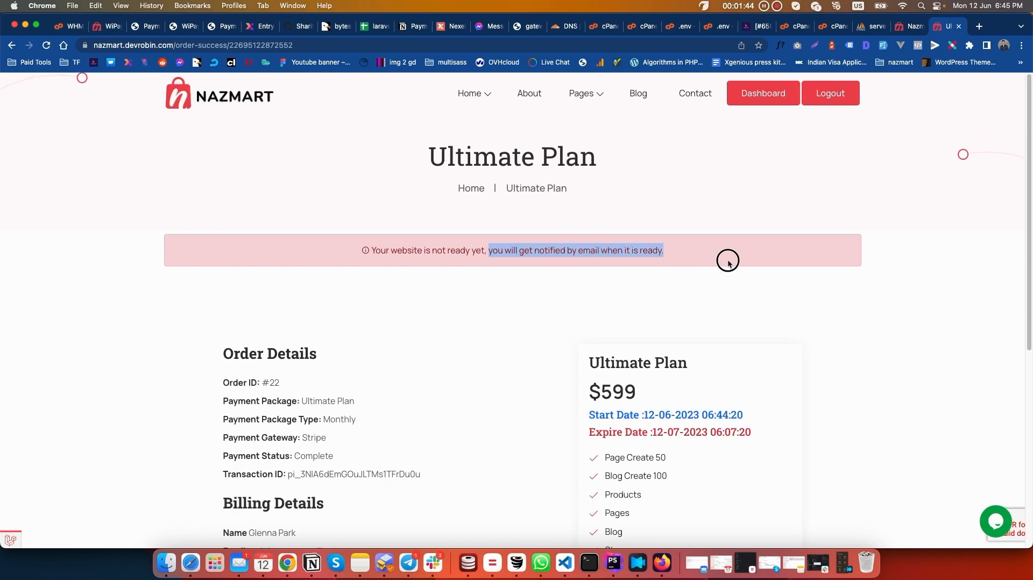
pyautogui.scroll(-3)
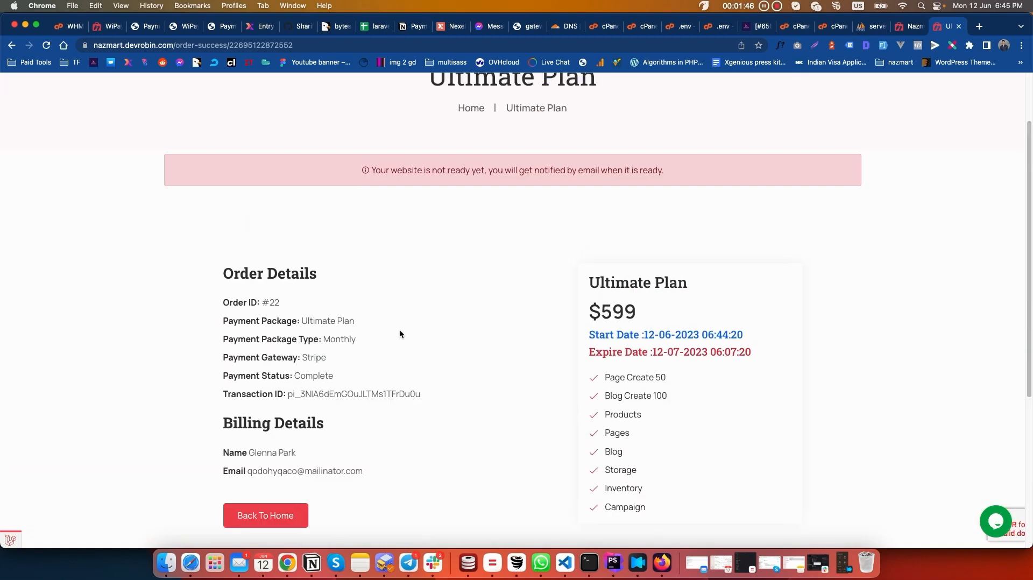
pyautogui.moveTo(528, 342)
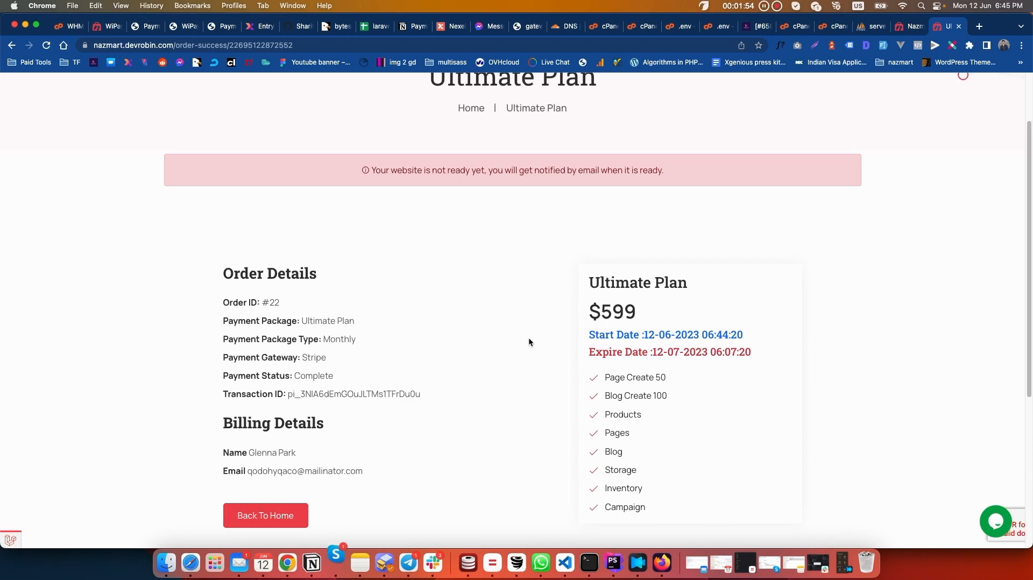
pyautogui.scroll(3)
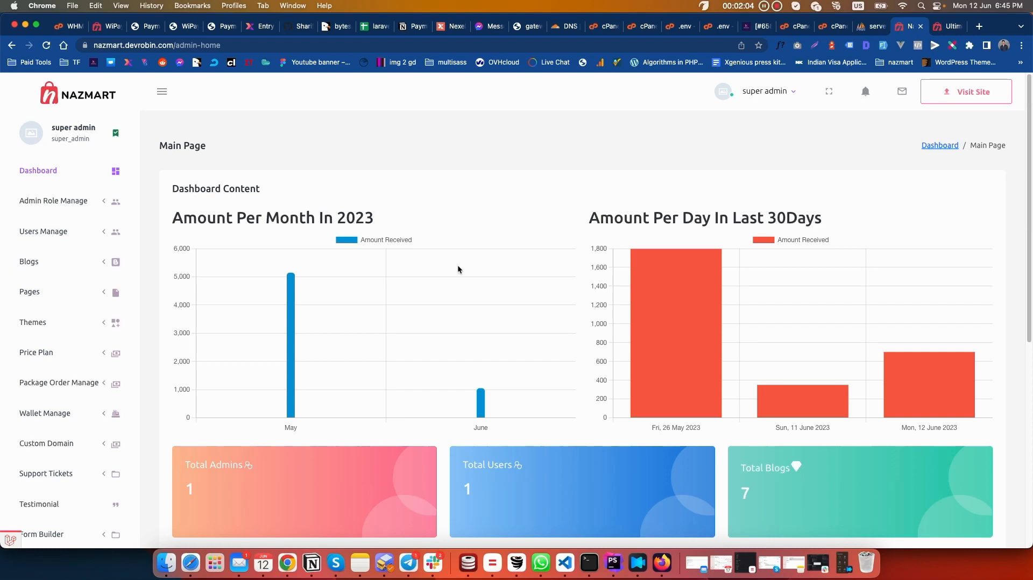
# Step: Open User website issues from the admin sidebar's User Website menu
pyautogui.scroll(-3)
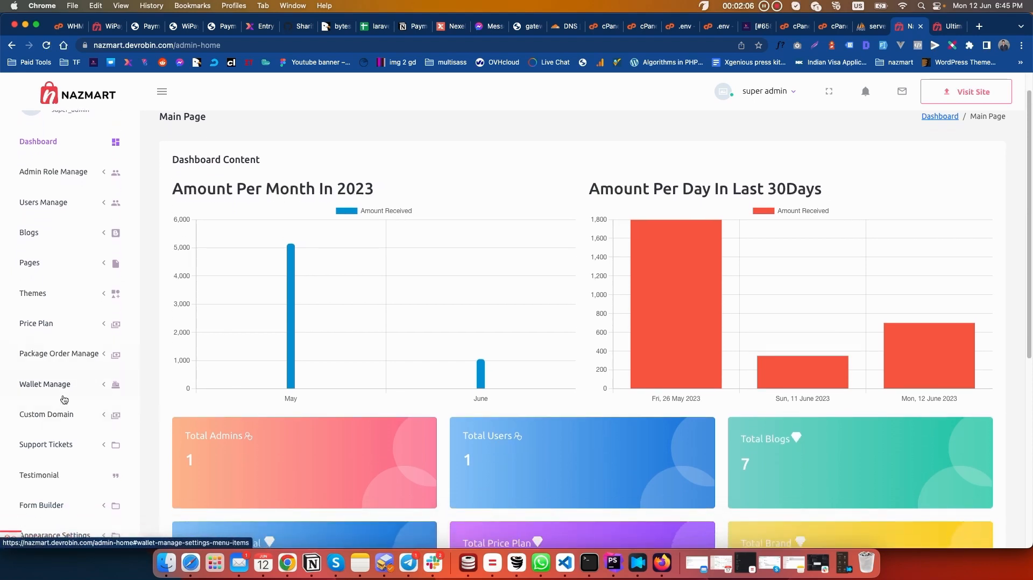
pyautogui.scroll(-3)
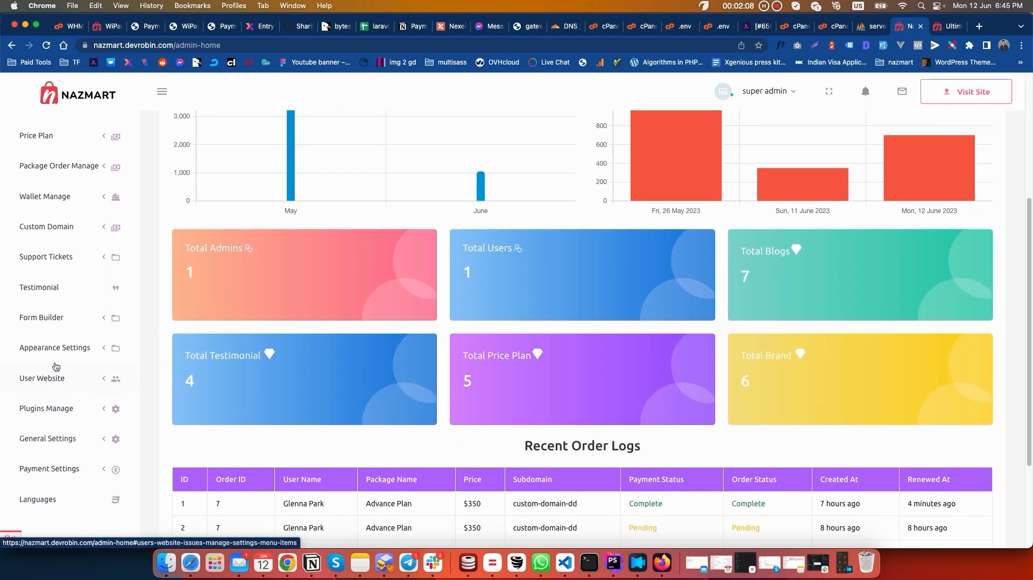
pyautogui.scroll(3)
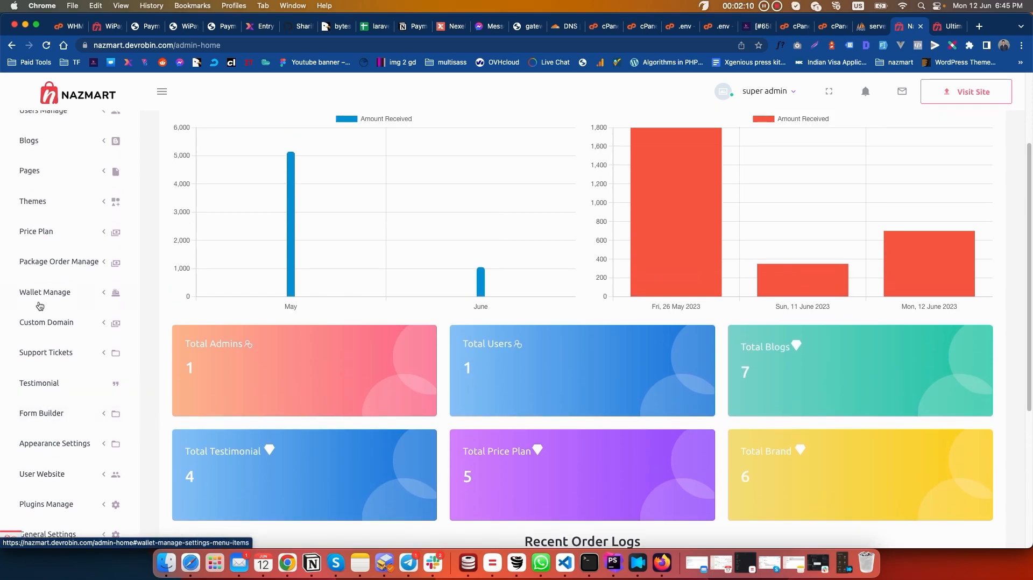
pyautogui.scroll(-3)
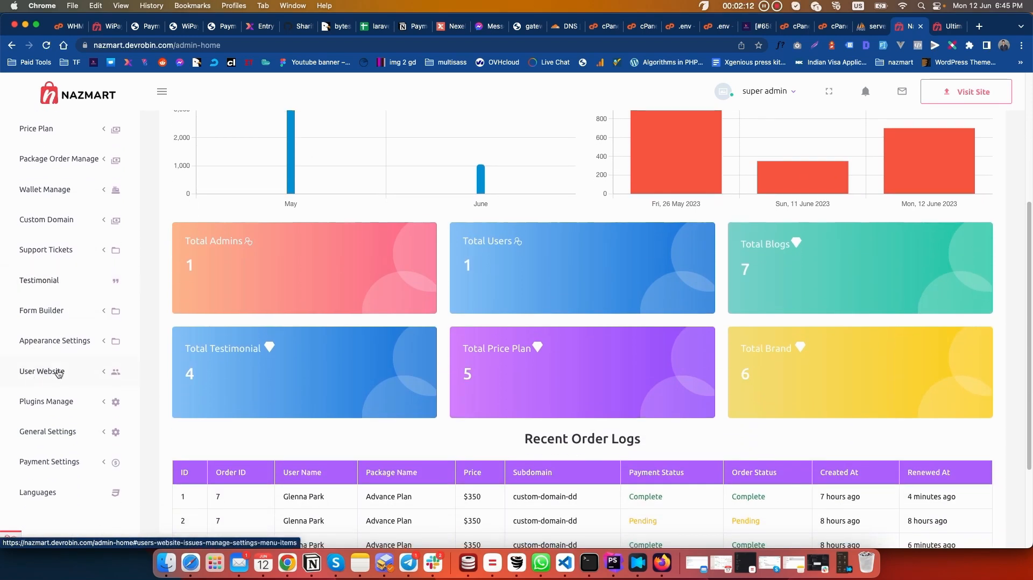
pyautogui.click(42, 371)
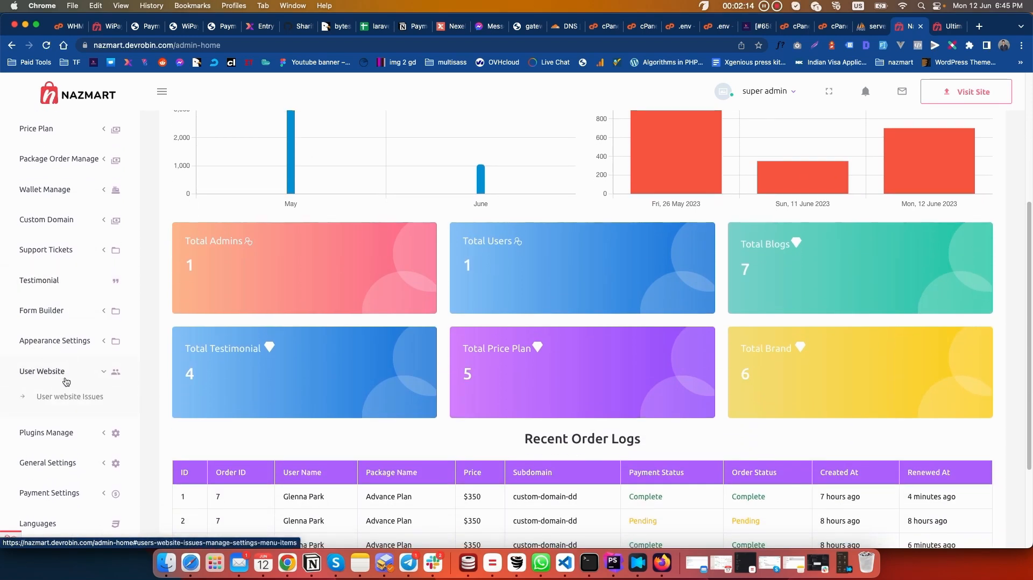
pyautogui.click(70, 396)
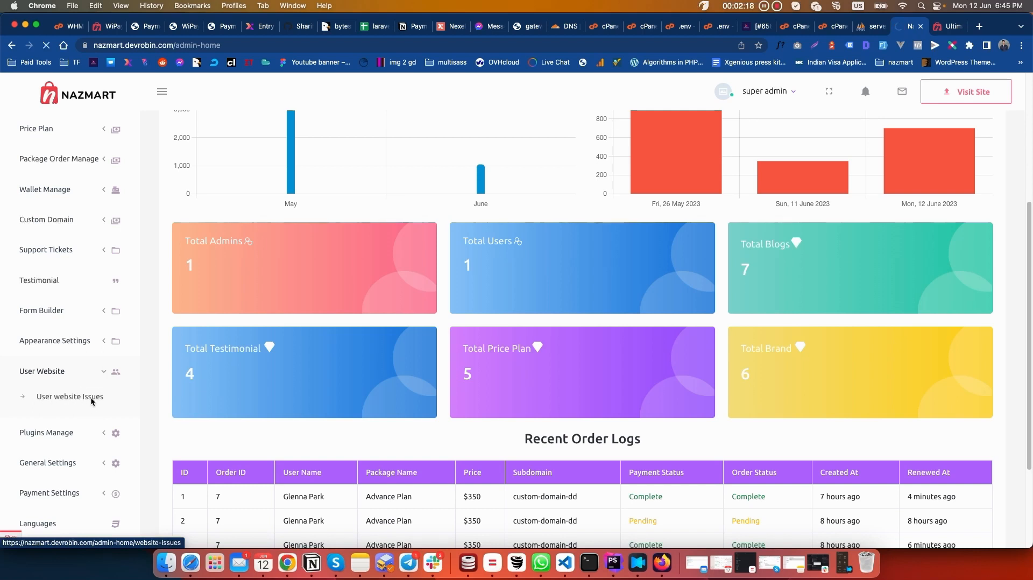
pyautogui.click(69, 396)
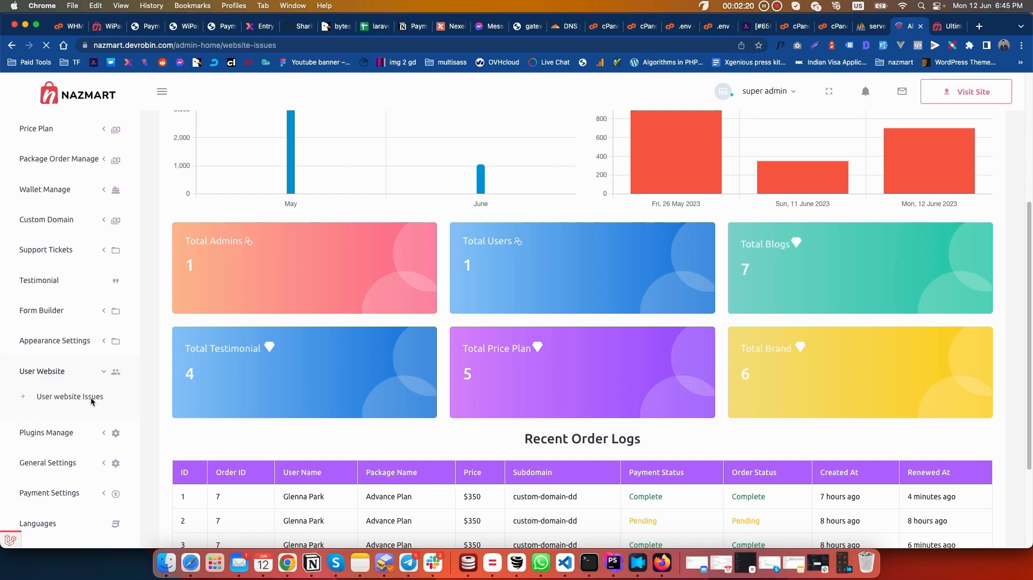
pyautogui.click(70, 396)
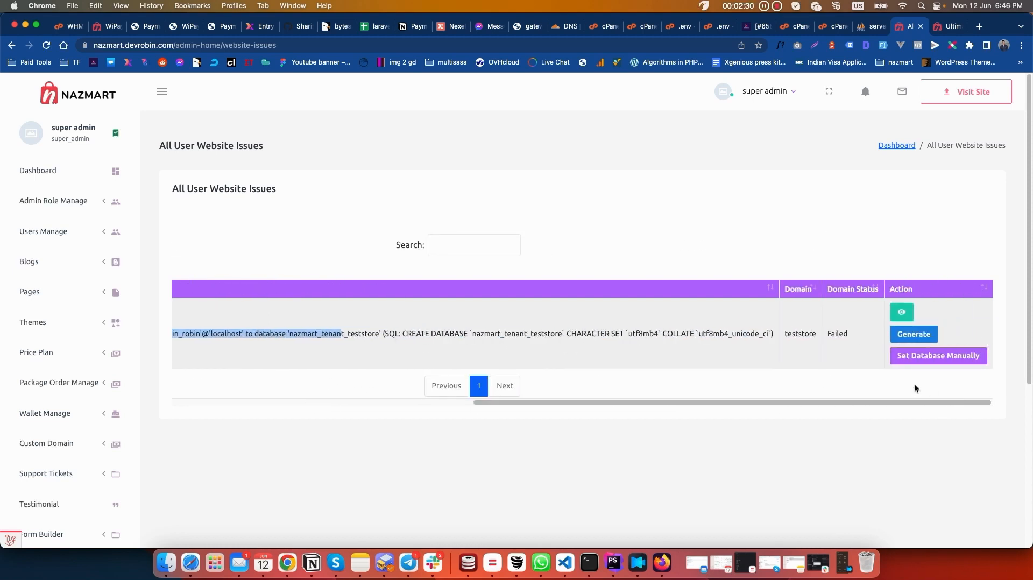
pyautogui.moveTo(826, 324)
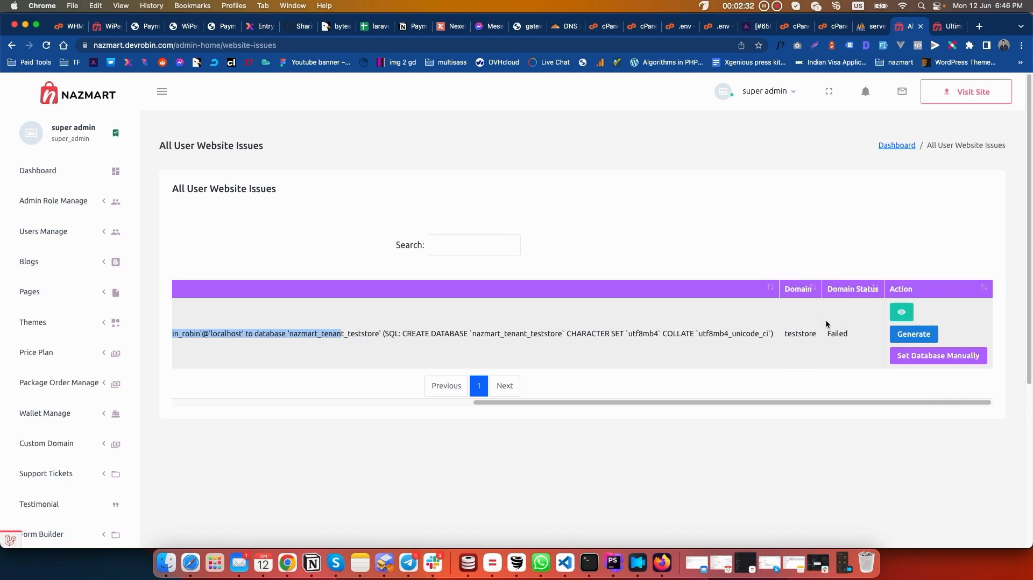
pyautogui.click(900, 311)
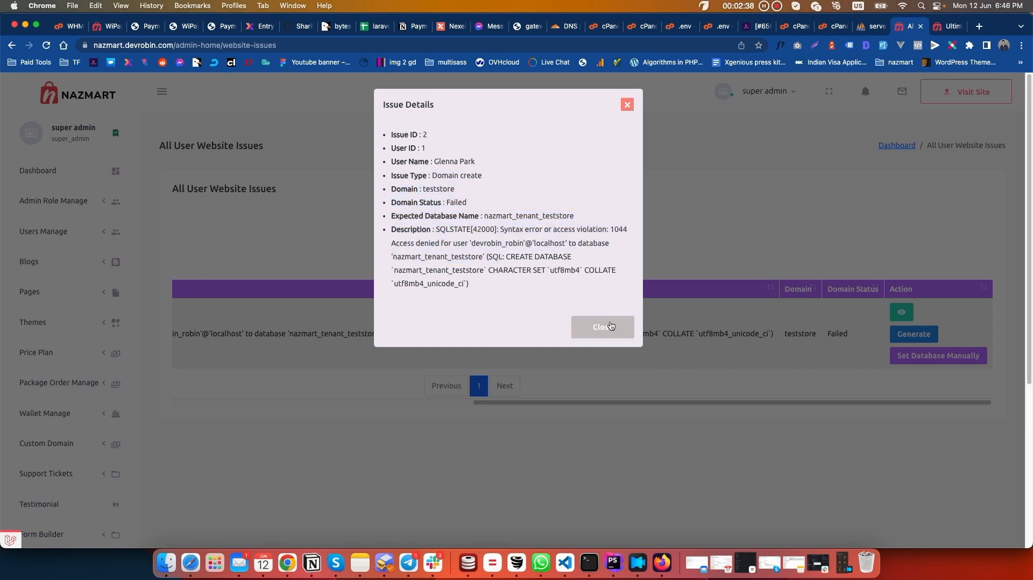
pyautogui.click(601, 326)
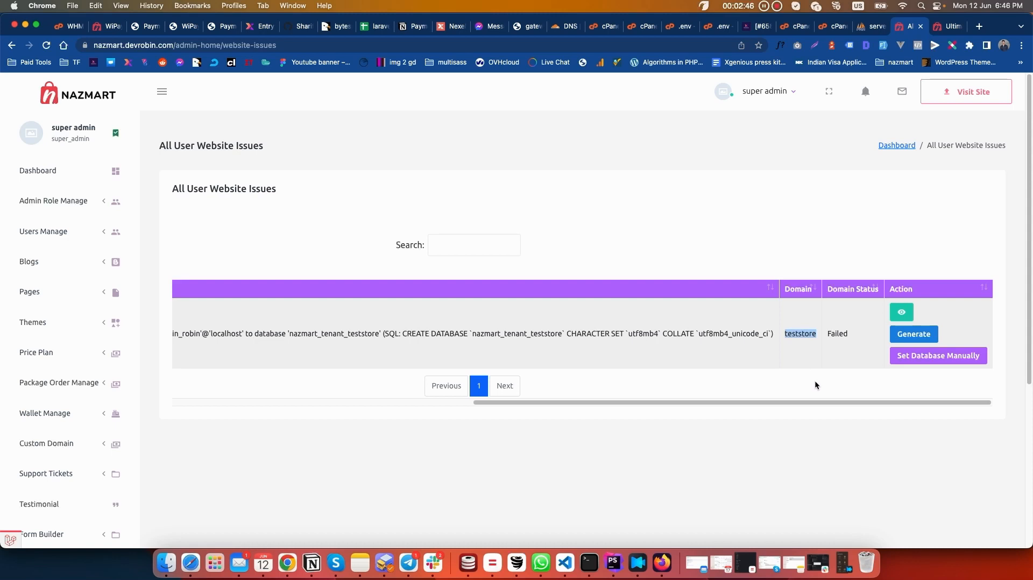
pyautogui.moveTo(810, 383)
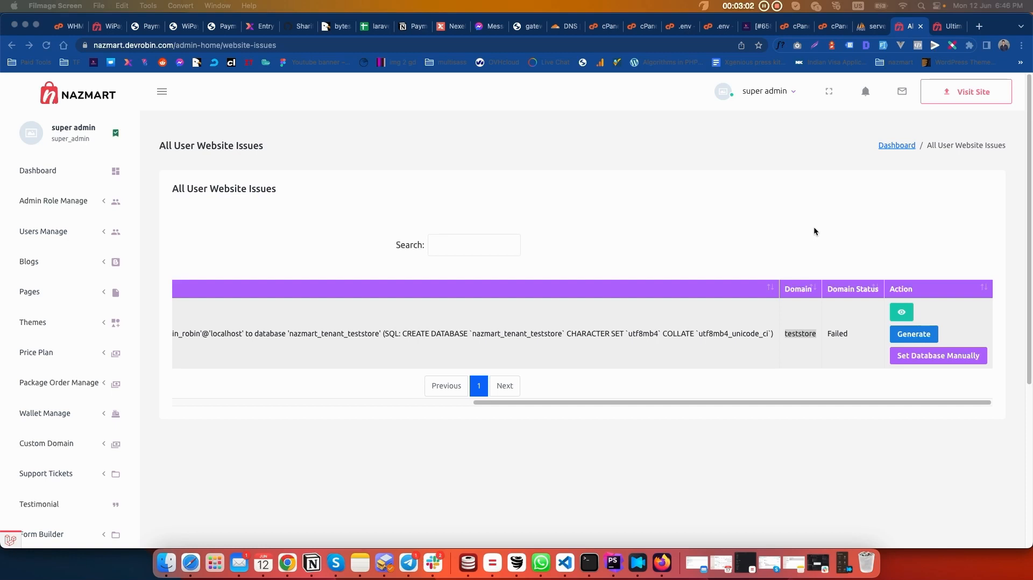
pyautogui.moveTo(801, 53)
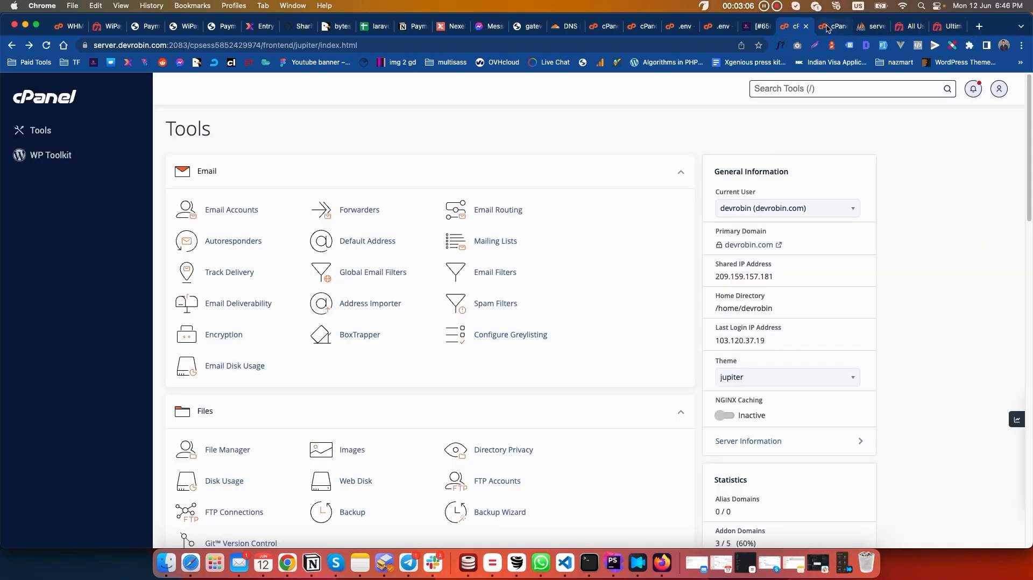
# Step: Scroll the cPanel Tools page down to the Databases section with MySQL Databases
pyautogui.scroll(-3)
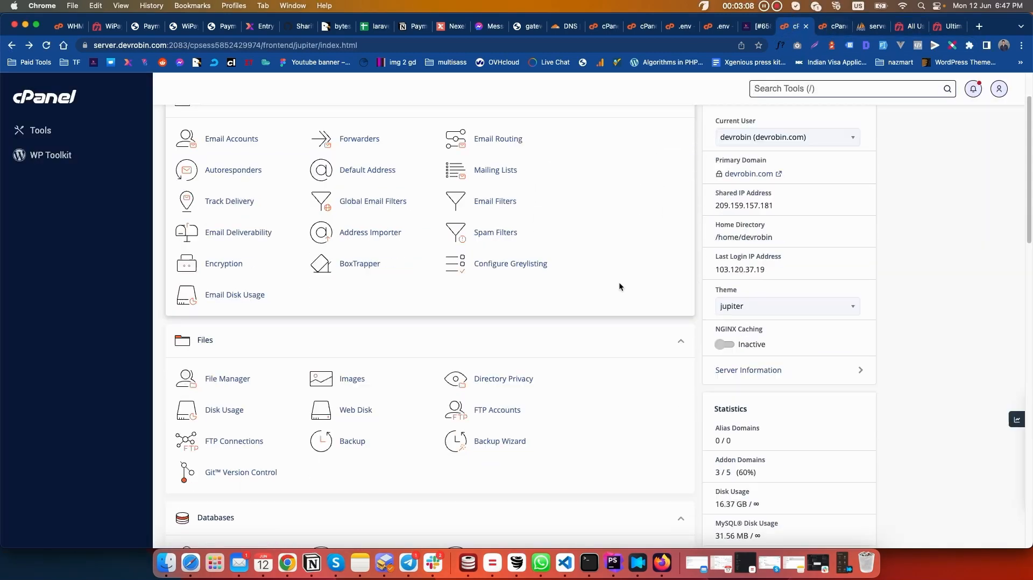
pyautogui.scroll(-3)
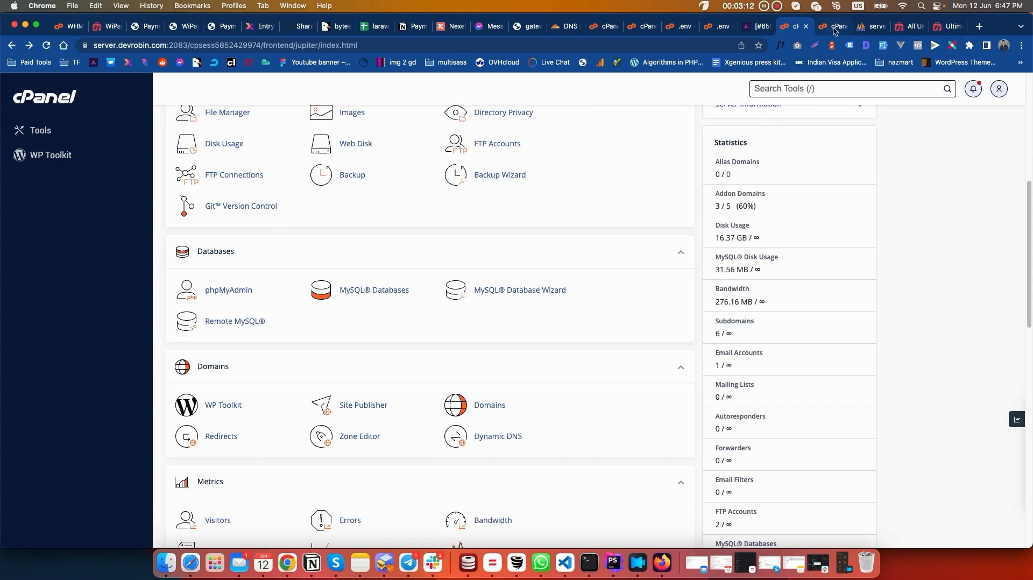
# Step: Create database 'testdatabase' (devrobin_testdatabase) on the MySQL Databases page, then go back
pyautogui.click(373, 290)
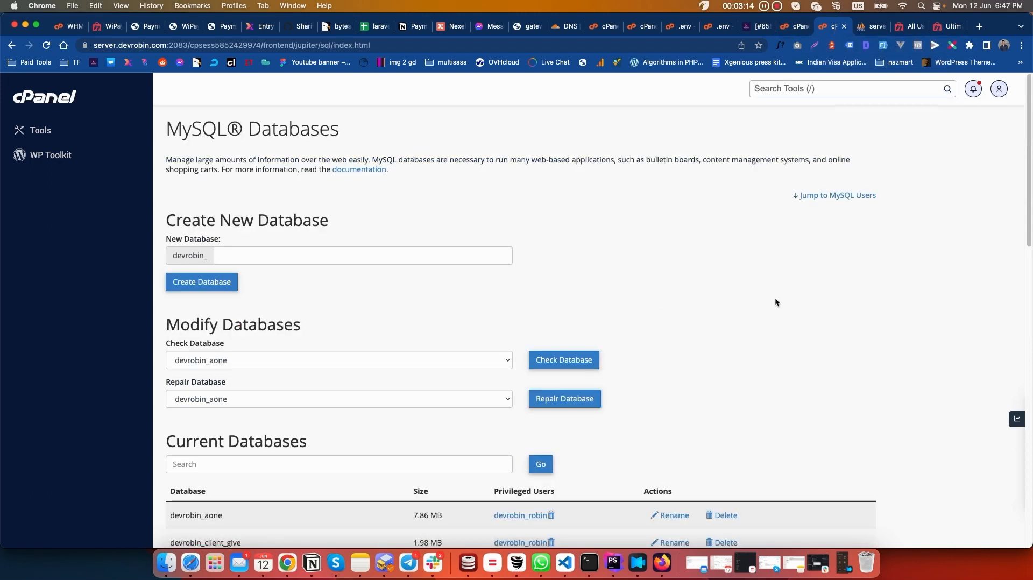
pyautogui.click(362, 256)
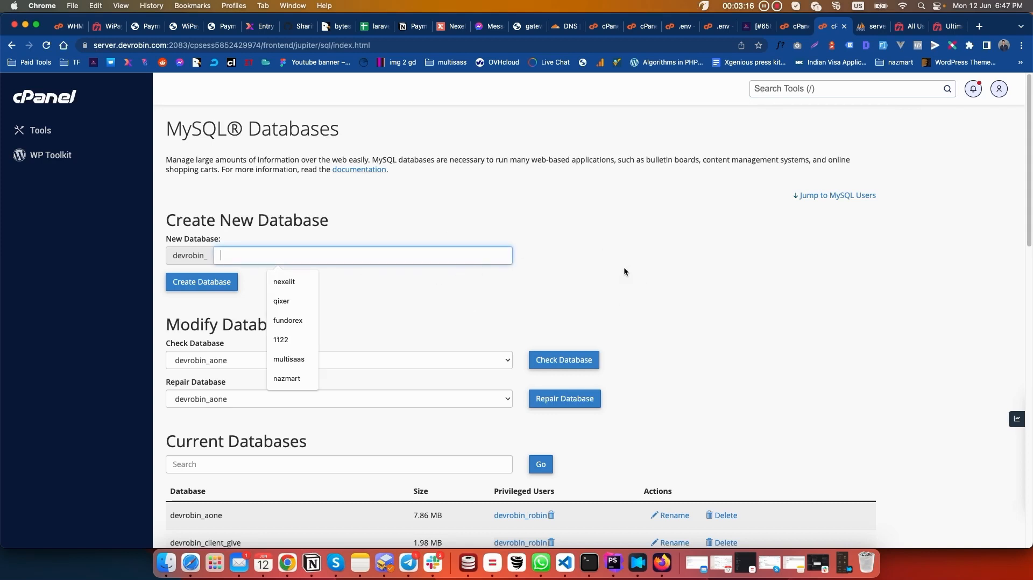
pyautogui.write('t')
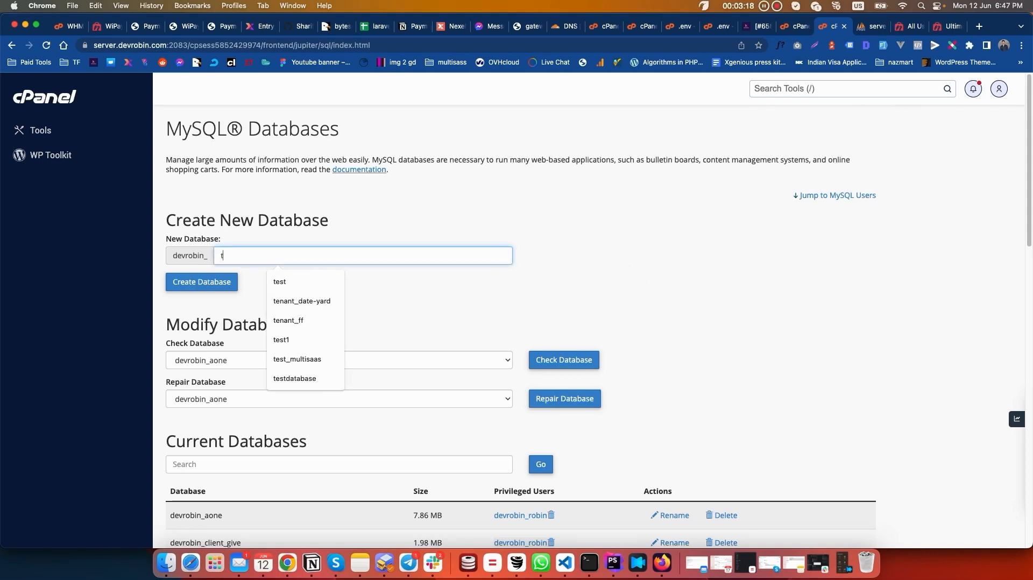
pyautogui.click(294, 378)
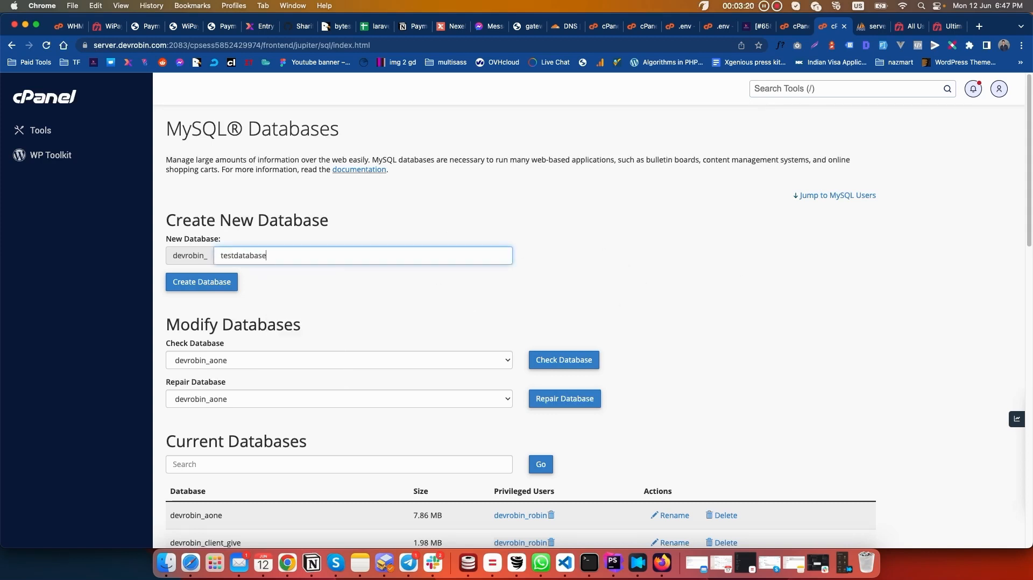
pyautogui.moveTo(675, 257)
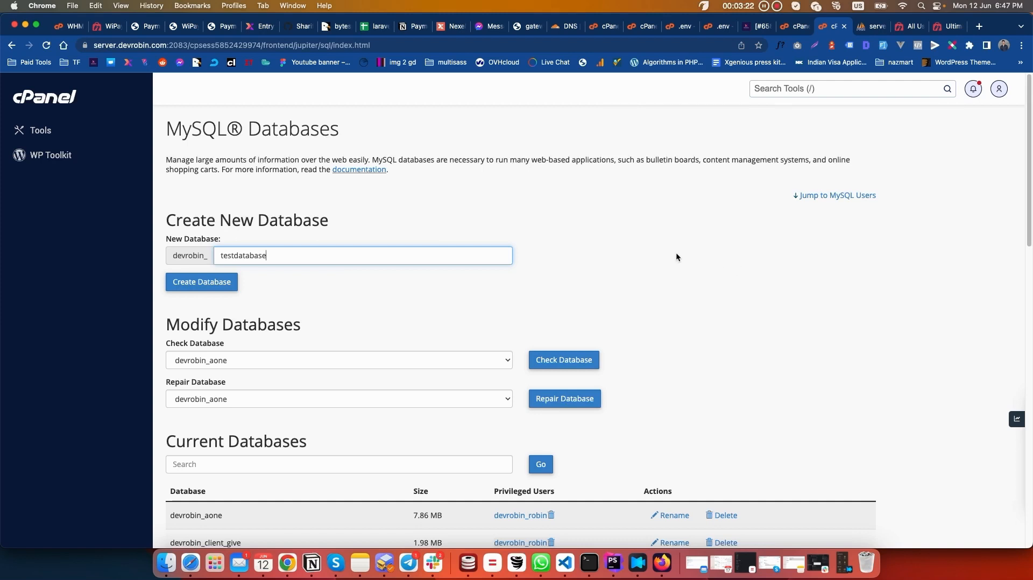
pyautogui.click(200, 282)
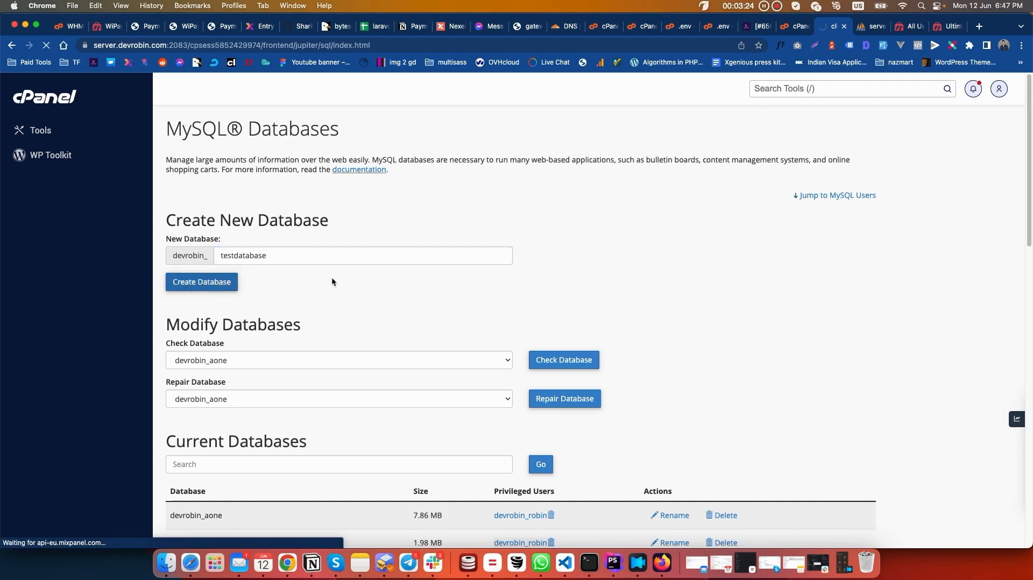
pyautogui.click(202, 281)
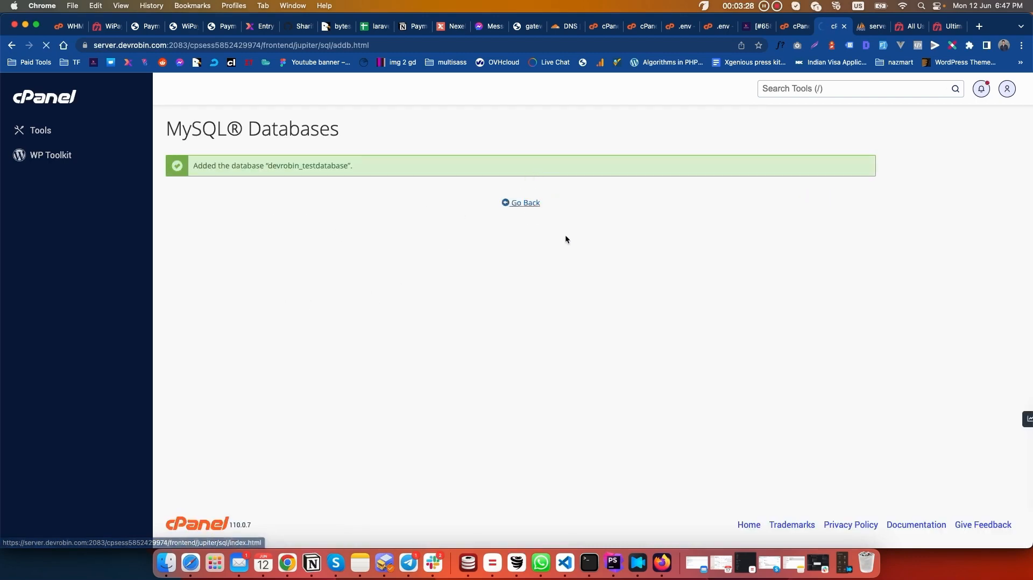
pyautogui.click(520, 202)
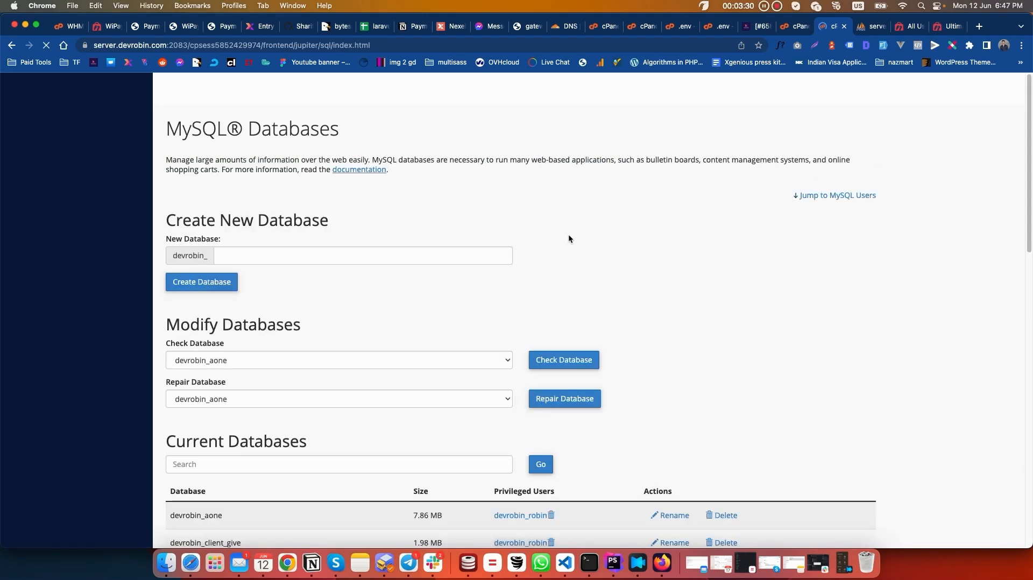
# Step: Add user devrobin_robin to devrobin_testdatabase under Add User To Database
pyautogui.scroll(-3)
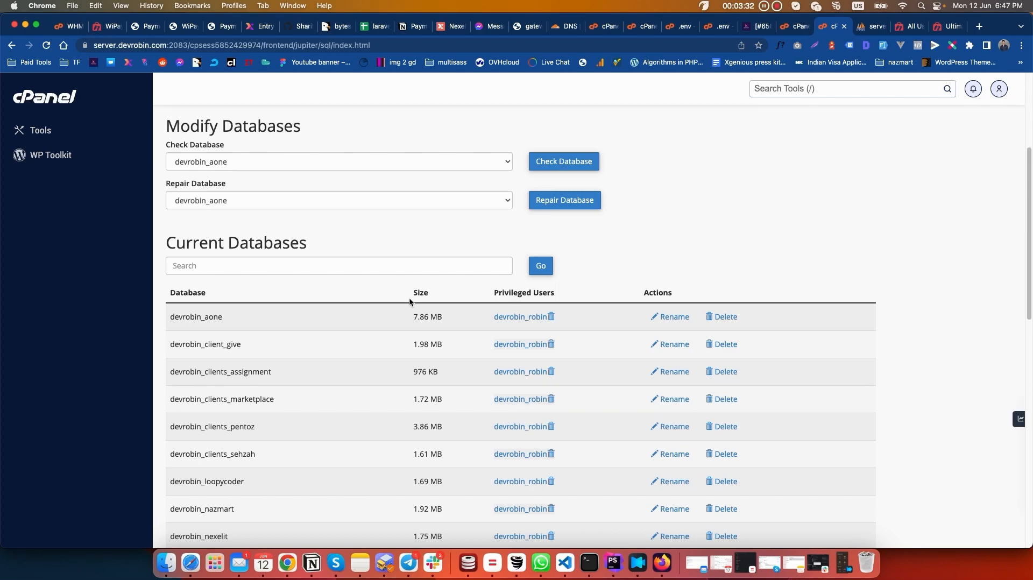
pyautogui.scroll(-3)
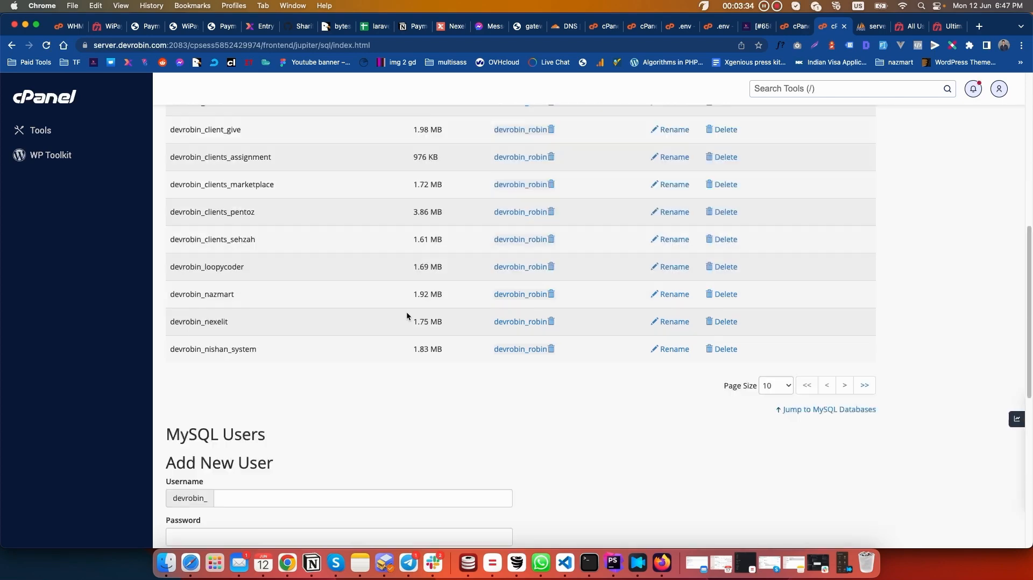
pyautogui.scroll(-3)
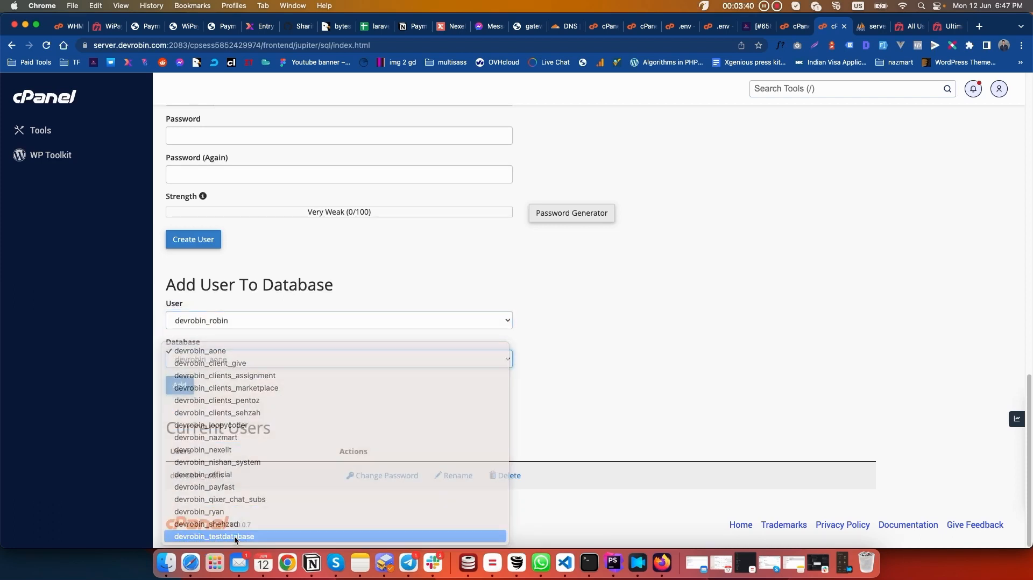
pyautogui.click(213, 536)
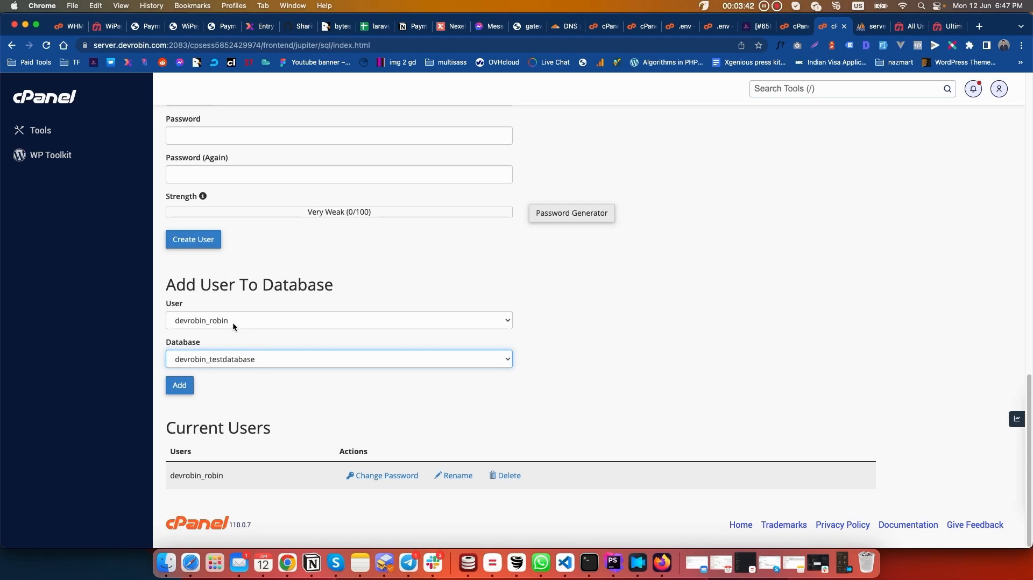
pyautogui.click(338, 320)
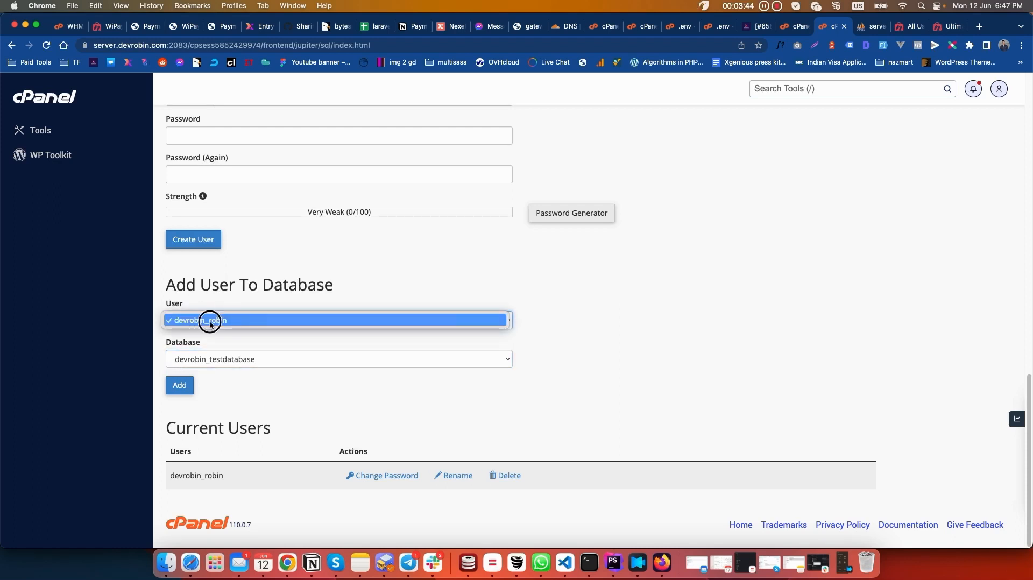
pyautogui.click(210, 320)
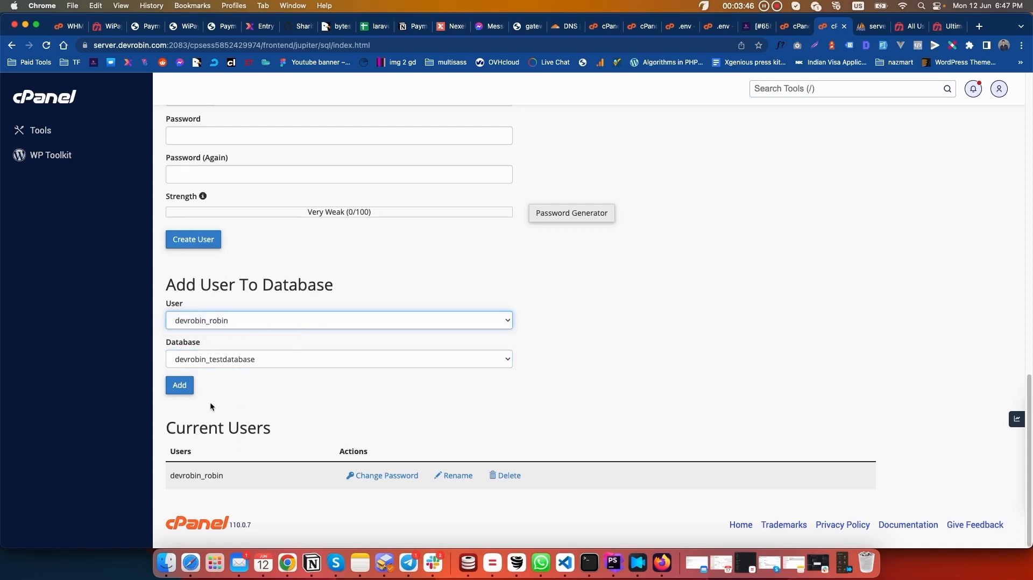
pyautogui.click(179, 384)
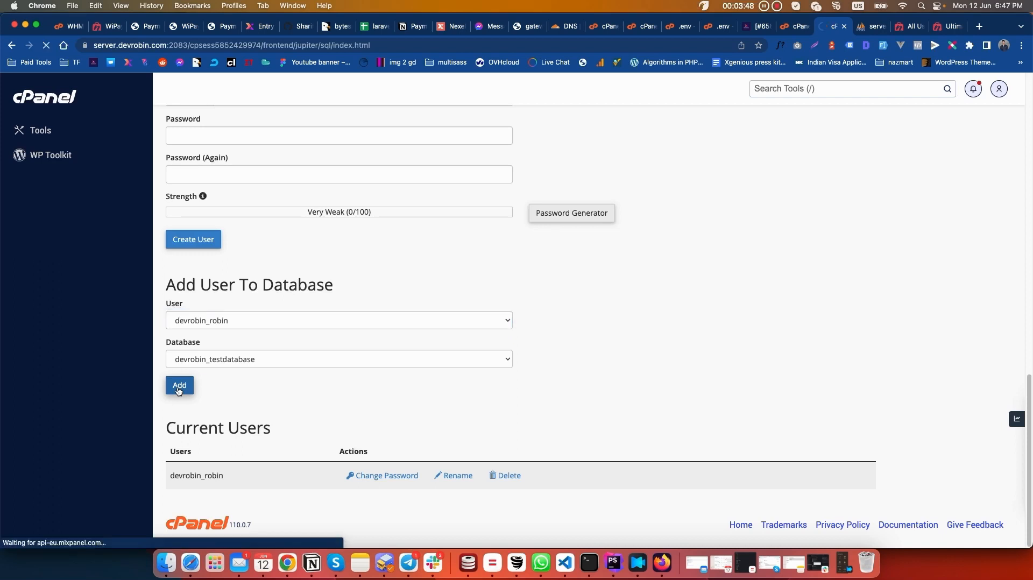
pyautogui.click(179, 384)
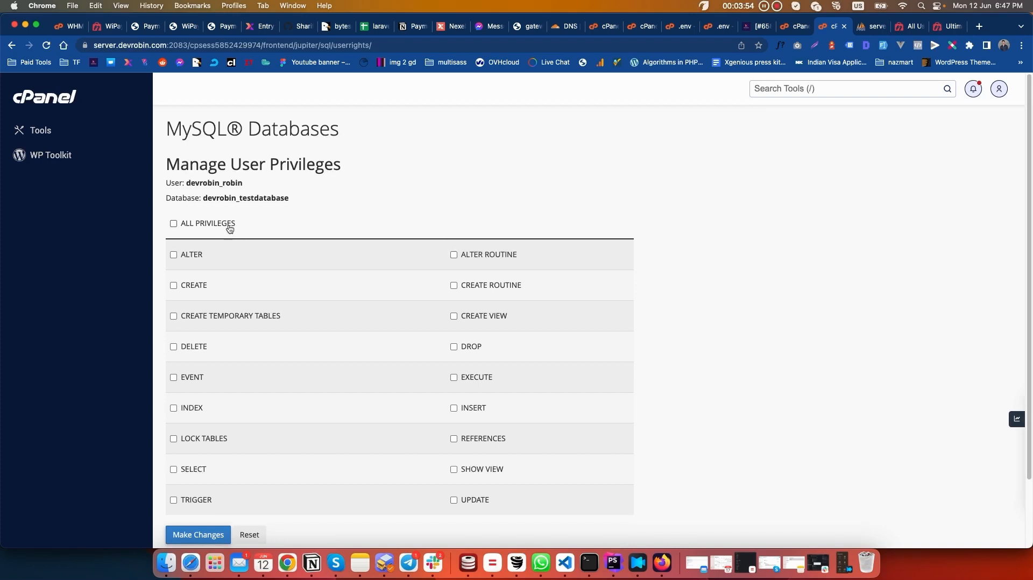
# Step: Grant devrobin_robin ALL PRIVILEGES on devrobin_testdatabase and select the database name to copy
pyautogui.click(174, 223)
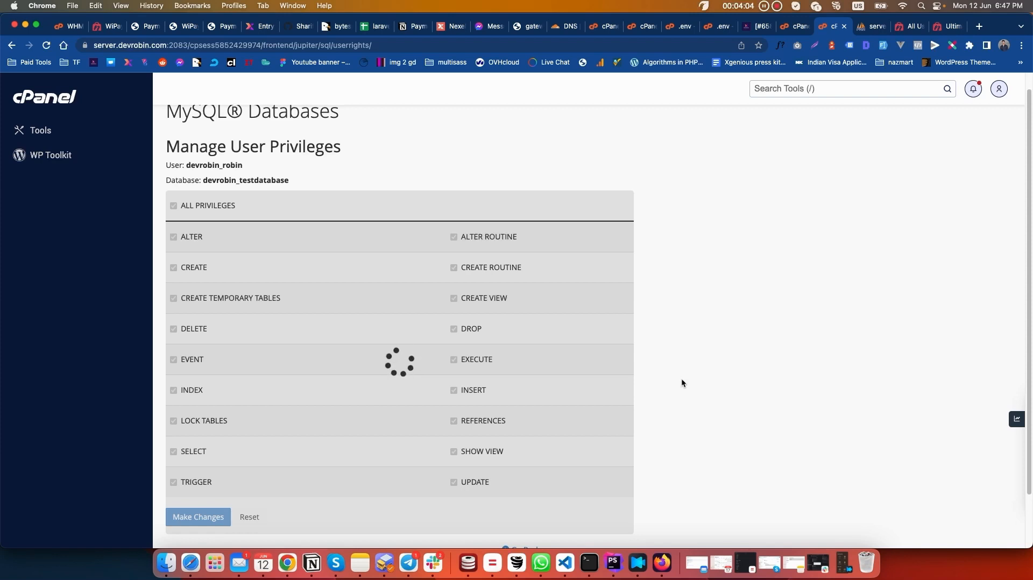
pyautogui.moveTo(744, 365)
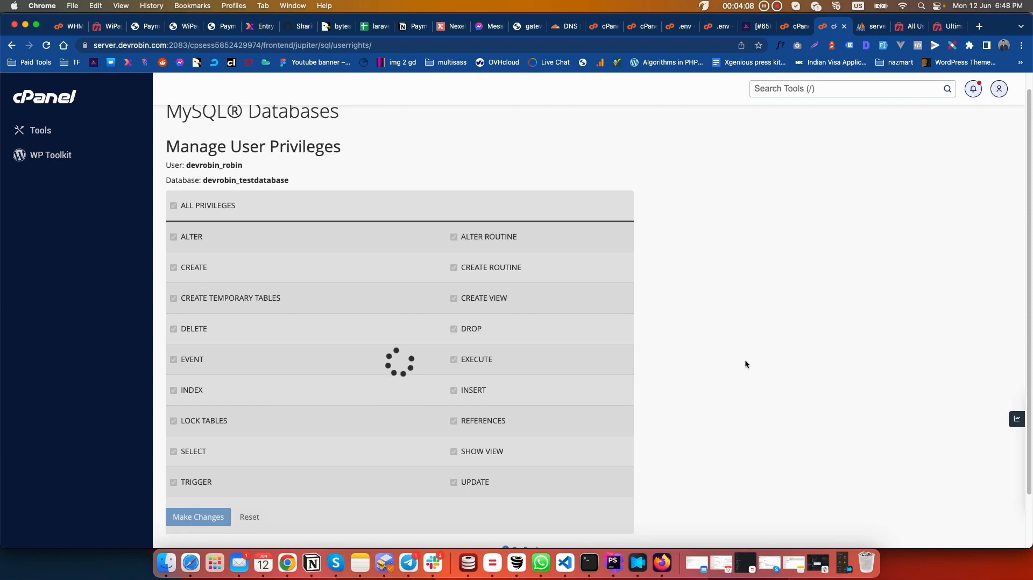
pyautogui.click(197, 517)
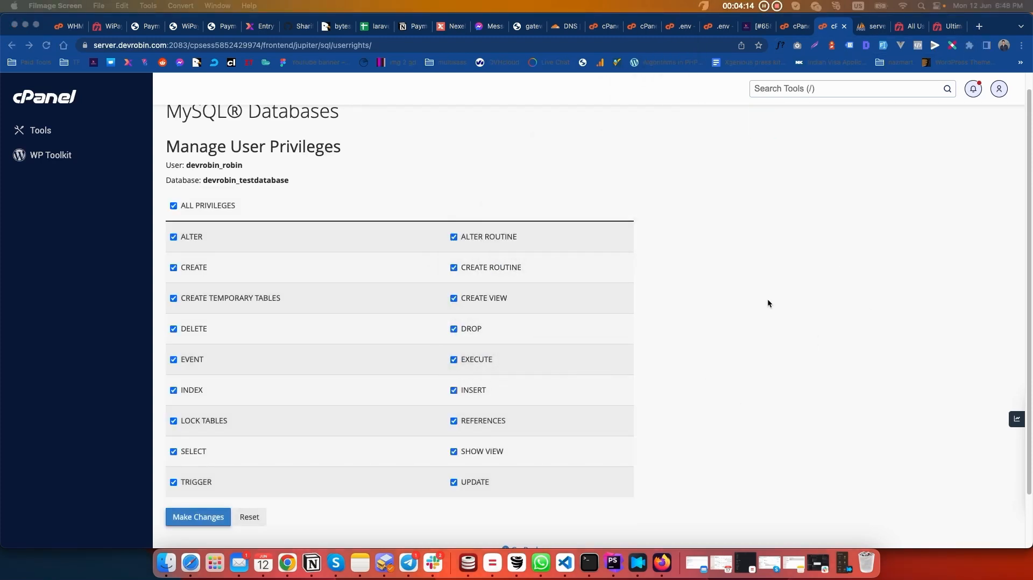
pyautogui.doubleClick(245, 180)
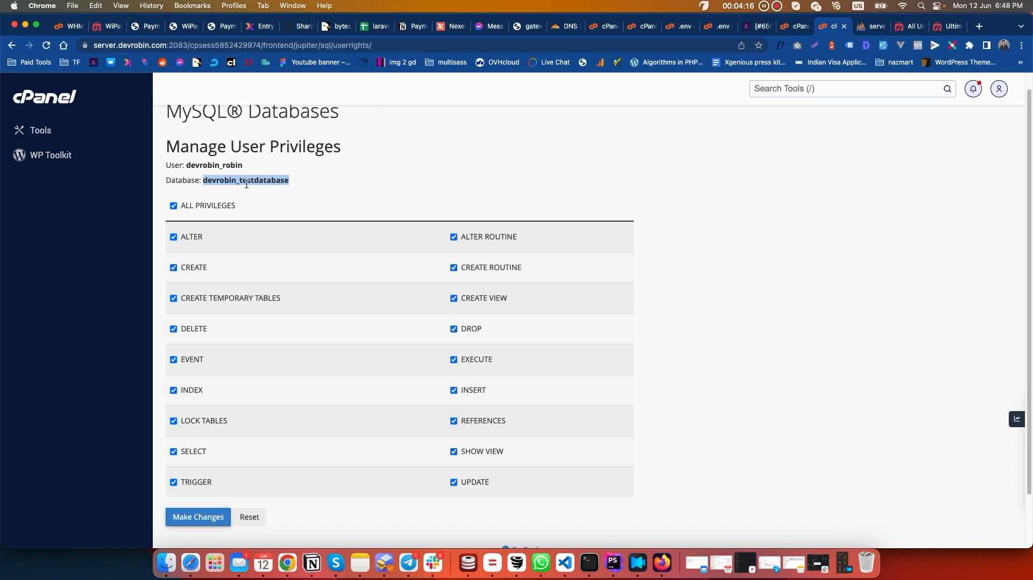
pyautogui.moveTo(391, 186)
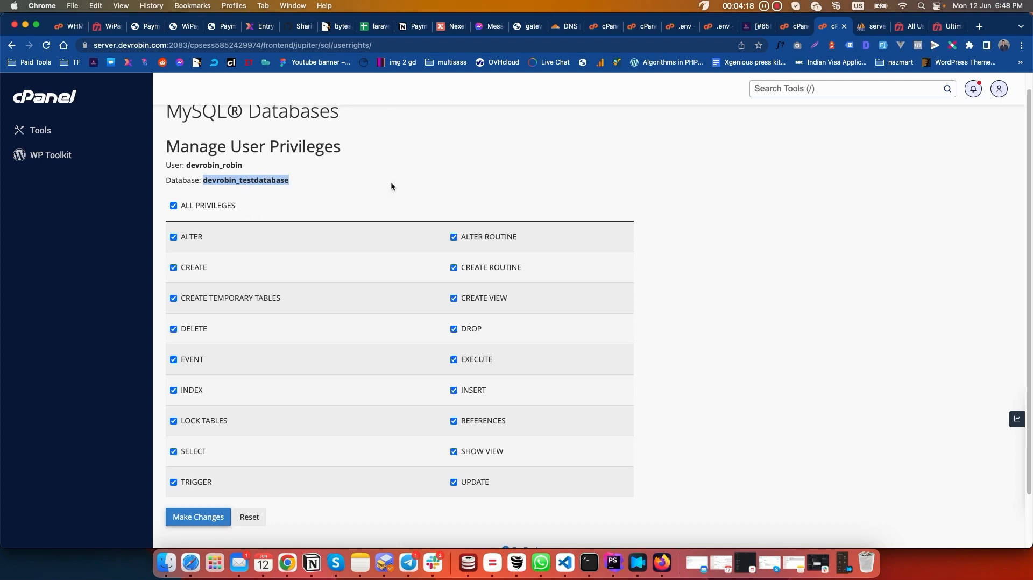
pyautogui.moveTo(291, 183)
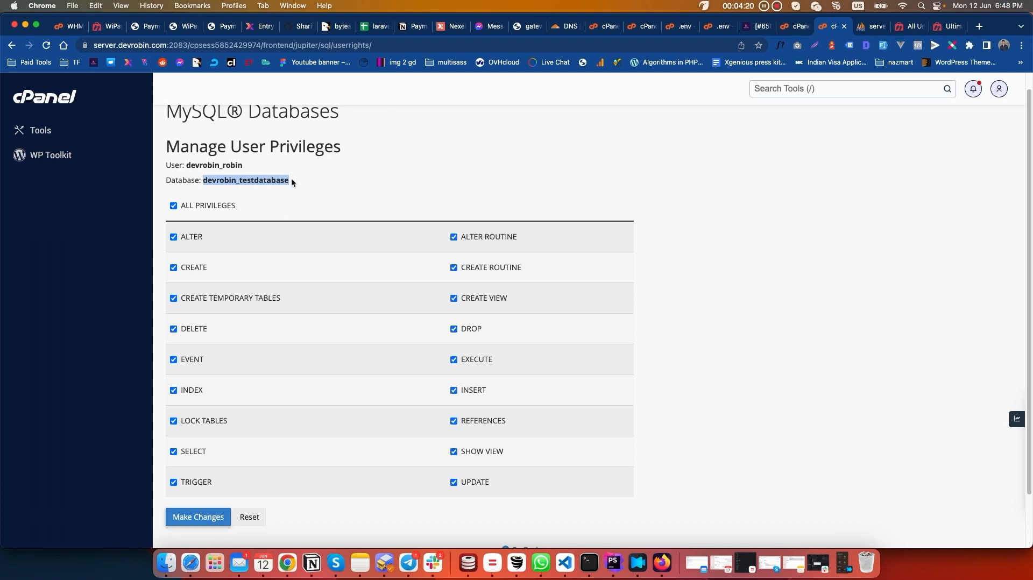
pyautogui.moveTo(484, 205)
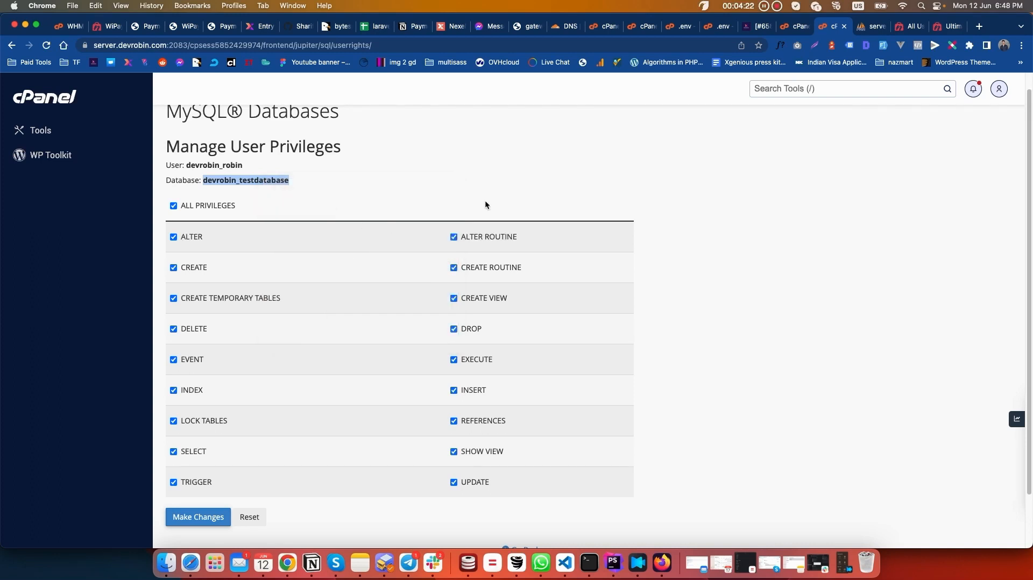
pyautogui.moveTo(941, 35)
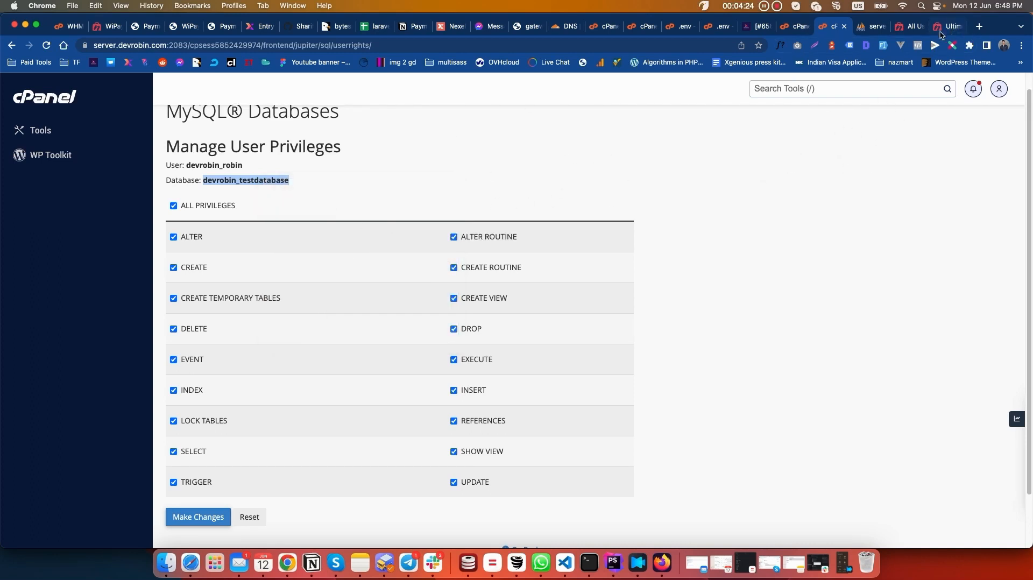
# Step: Return to the Nazmart admin tab listing teststore's failed database creation
pyautogui.click(910, 27)
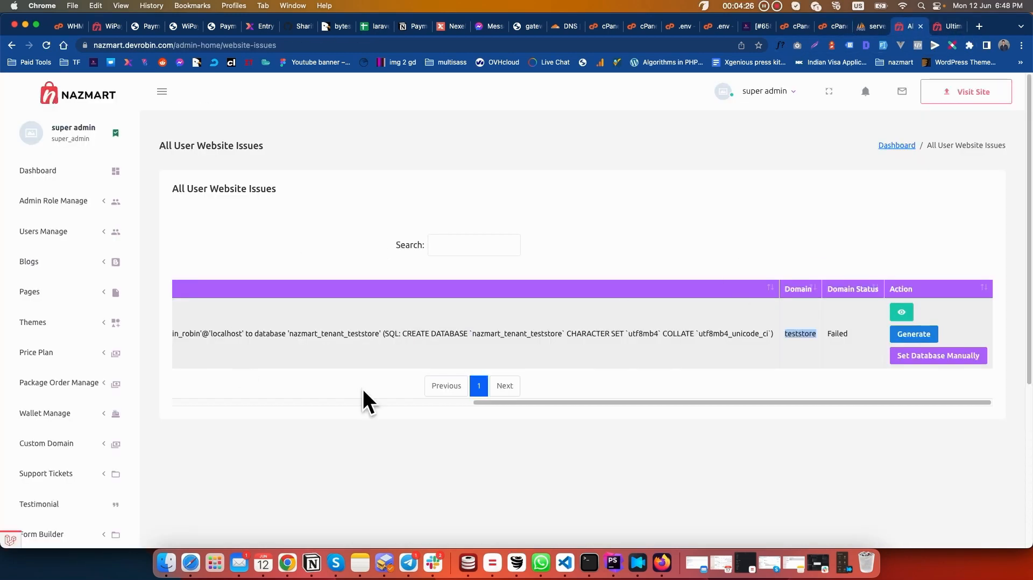
pyautogui.moveTo(663, 398)
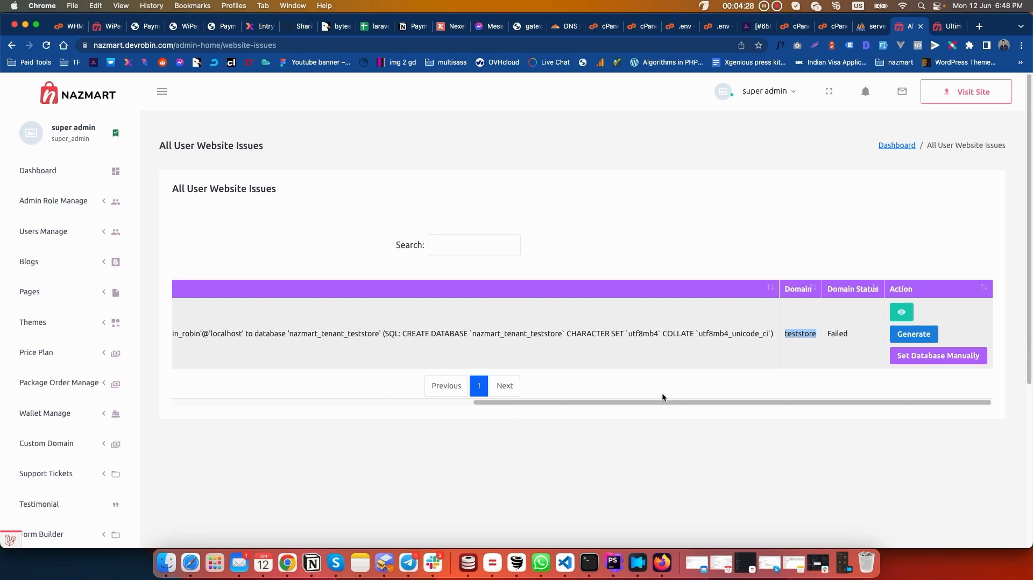
pyautogui.moveTo(901, 312)
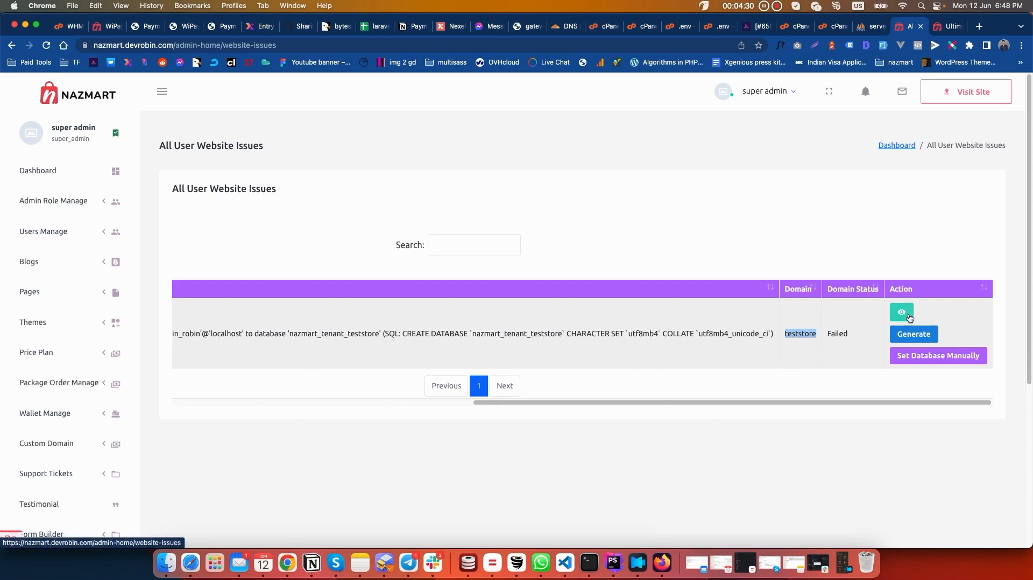
pyautogui.moveTo(938, 359)
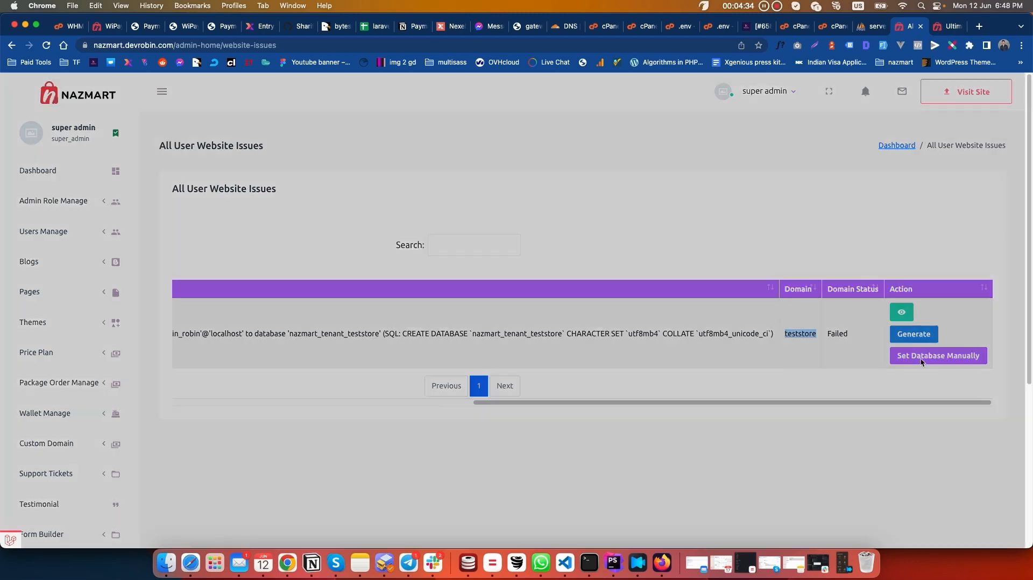
# Step: Set teststore's database manually to devrobin_testdatabase and submit it
pyautogui.click(937, 355)
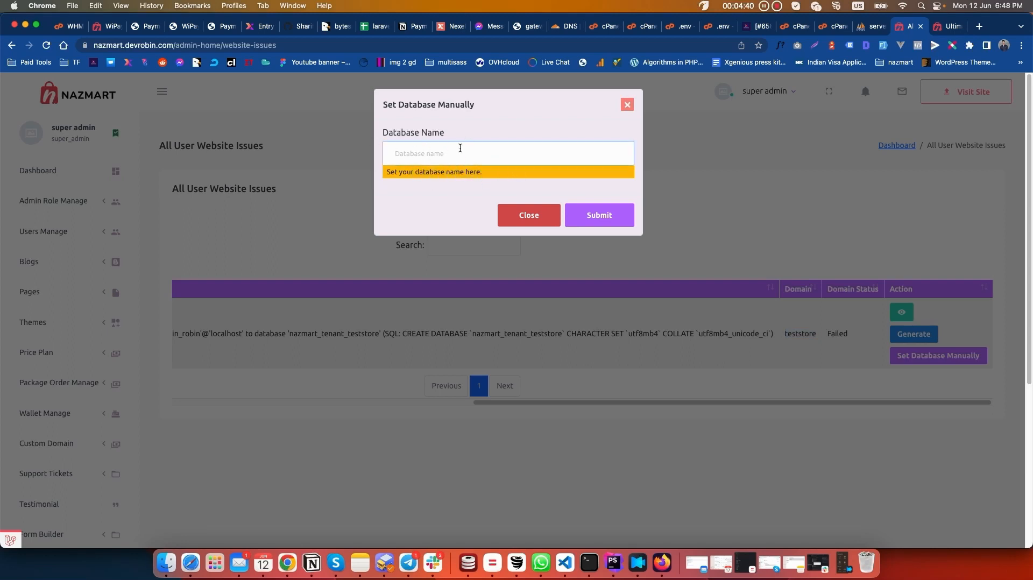
pyautogui.moveTo(432, 153)
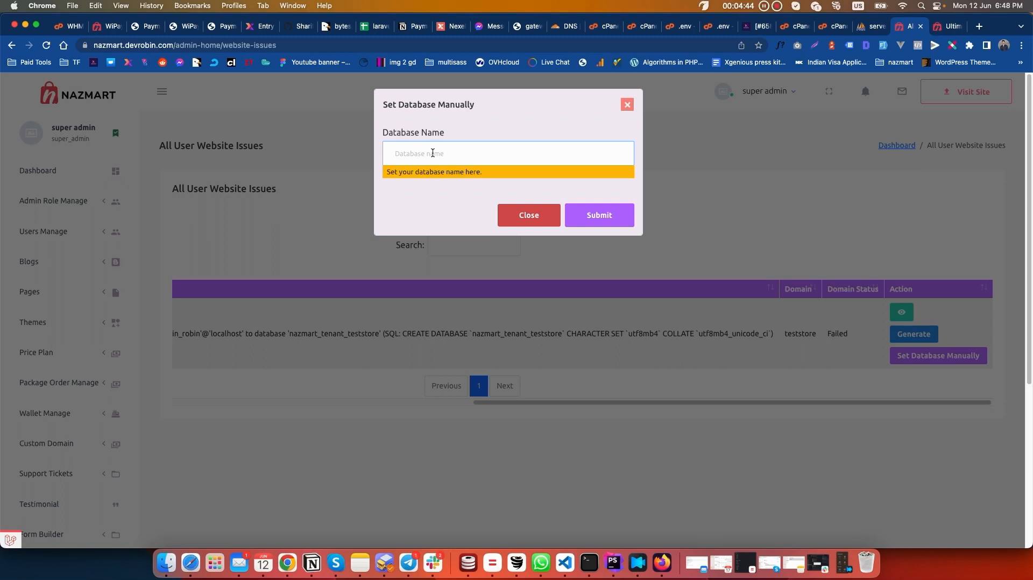
pyautogui.rightClick(432, 153)
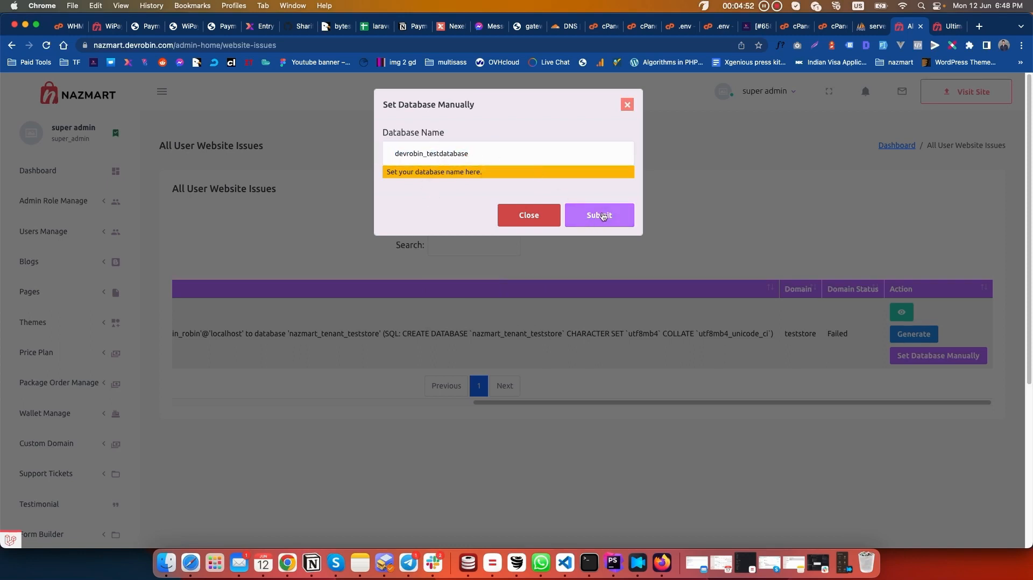
pyautogui.click(598, 215)
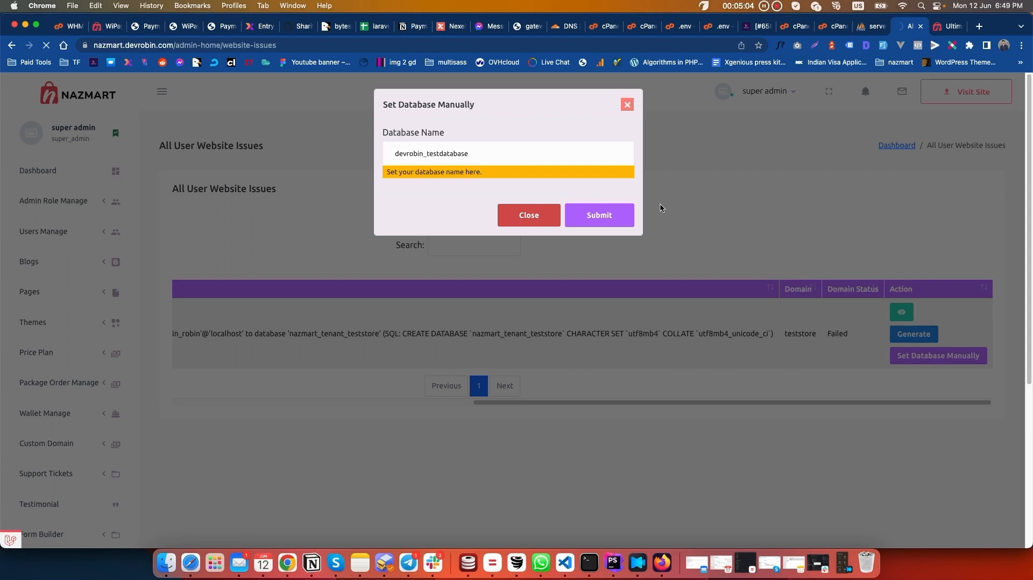
pyautogui.moveTo(669, 207)
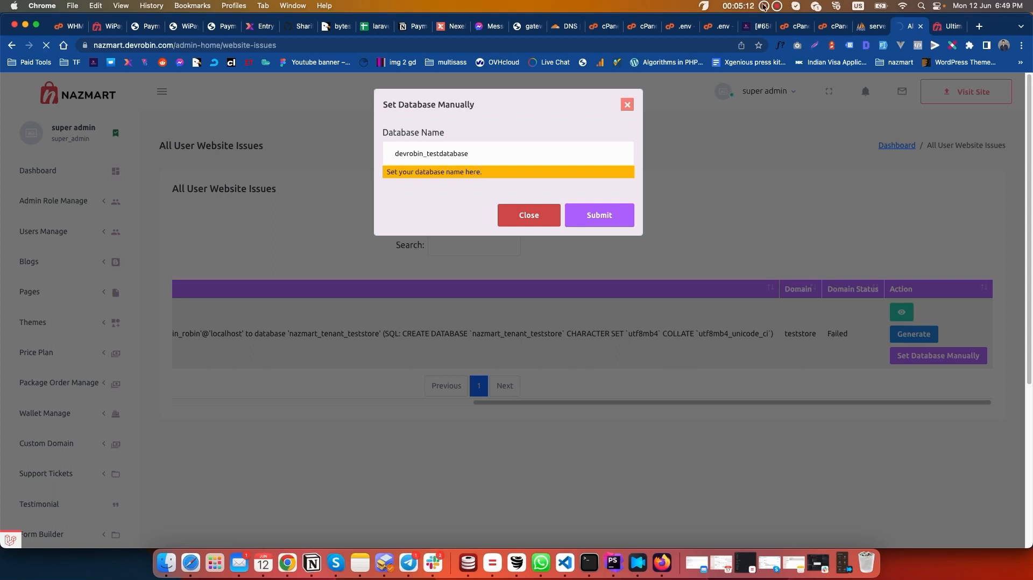
pyautogui.click(598, 215)
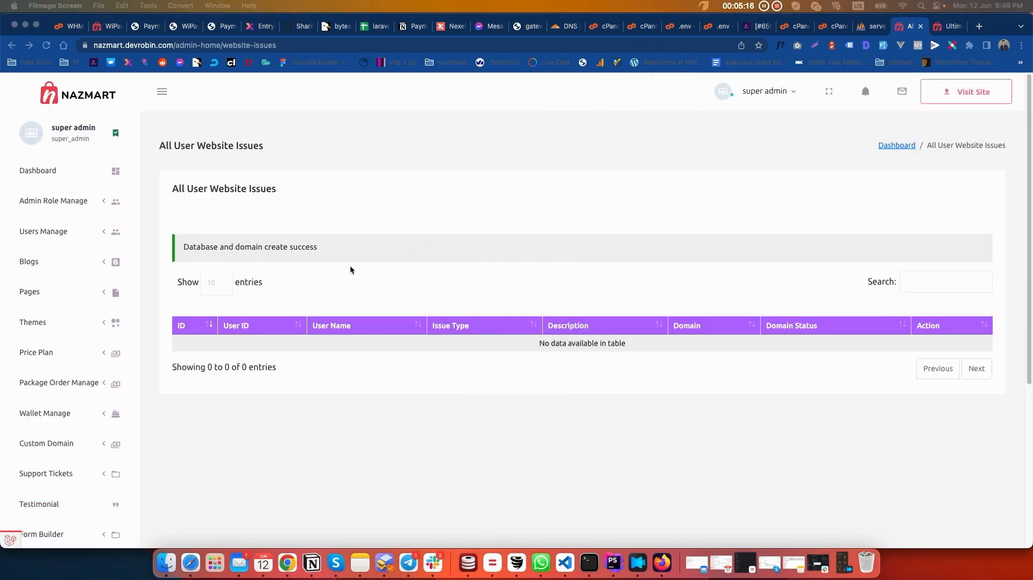
pyautogui.moveTo(341, 309)
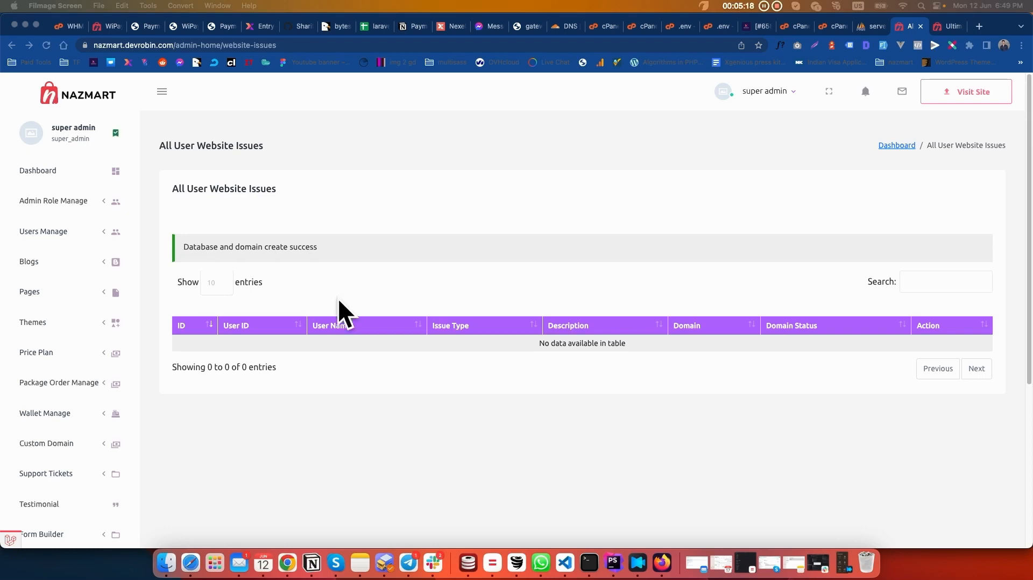
pyautogui.moveTo(55, 245)
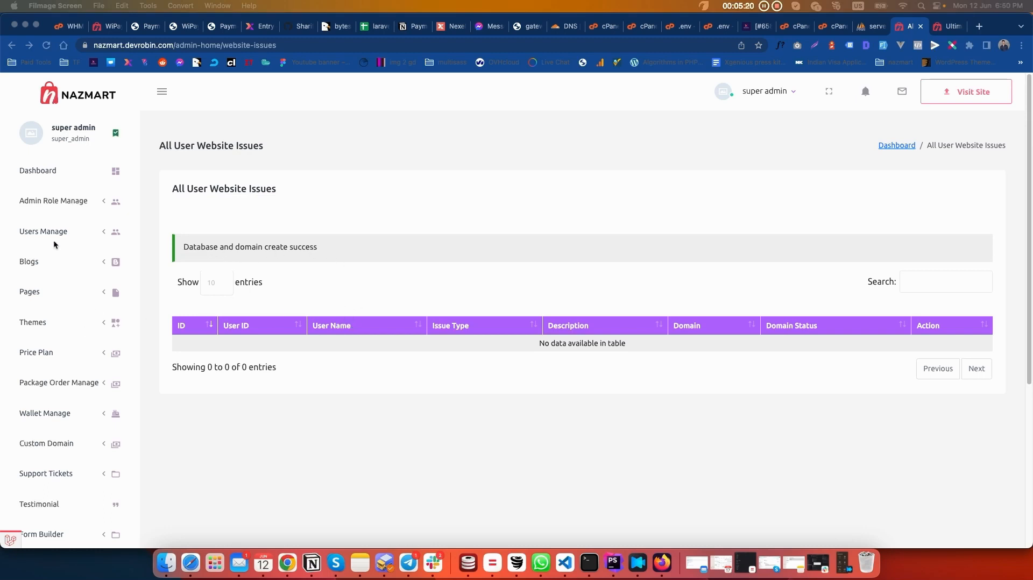
# Step: From All Users, open the tenant's details and launch the teststore subdomain website
pyautogui.click(43, 231)
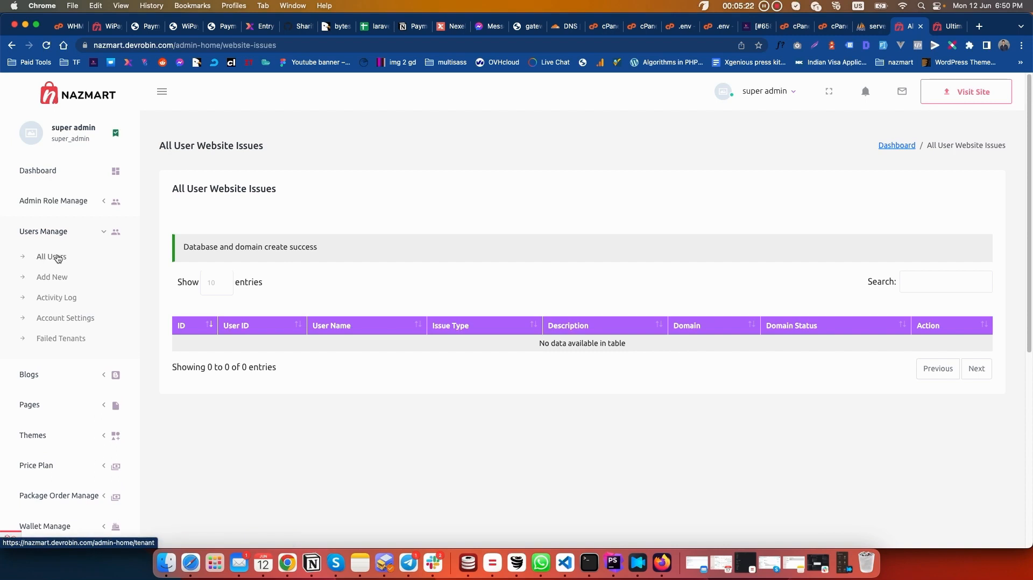
pyautogui.click(51, 256)
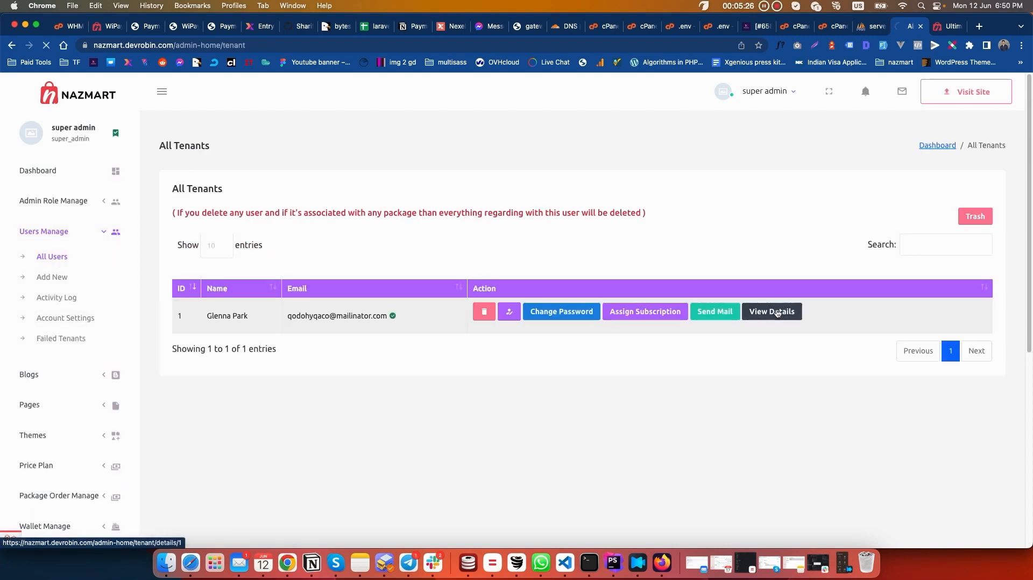
pyautogui.click(771, 310)
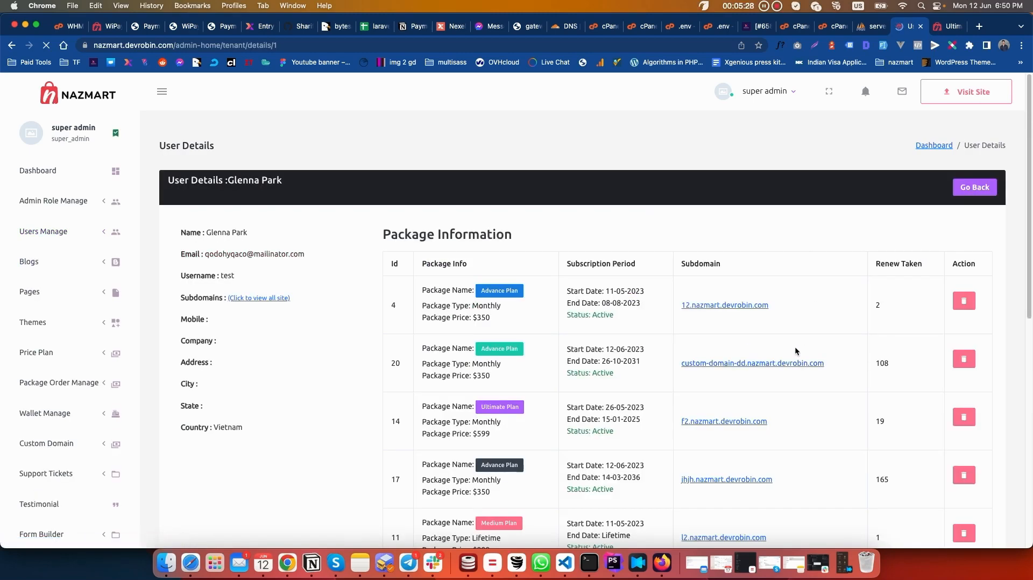
pyautogui.scroll(-3)
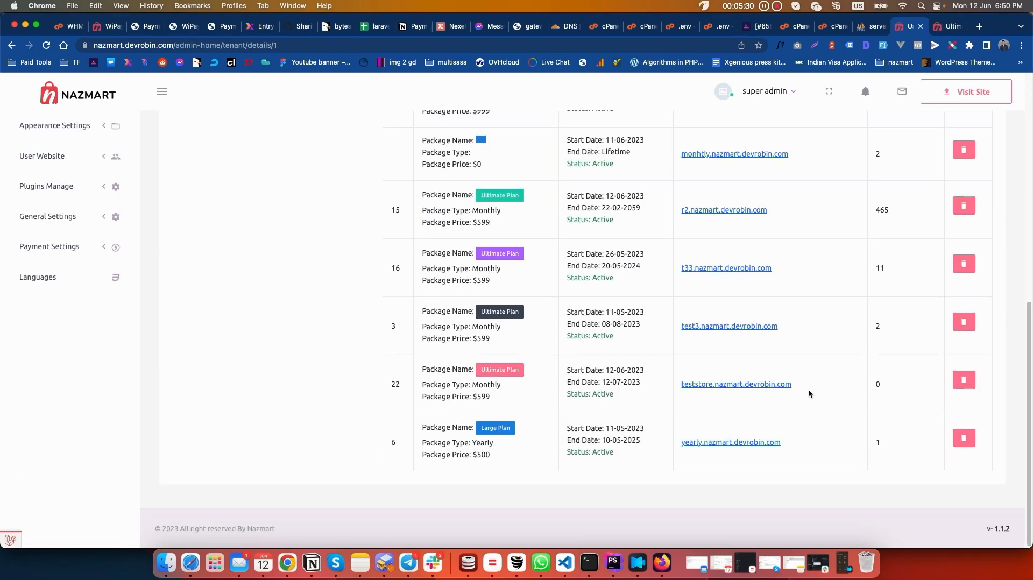
pyautogui.scroll(3)
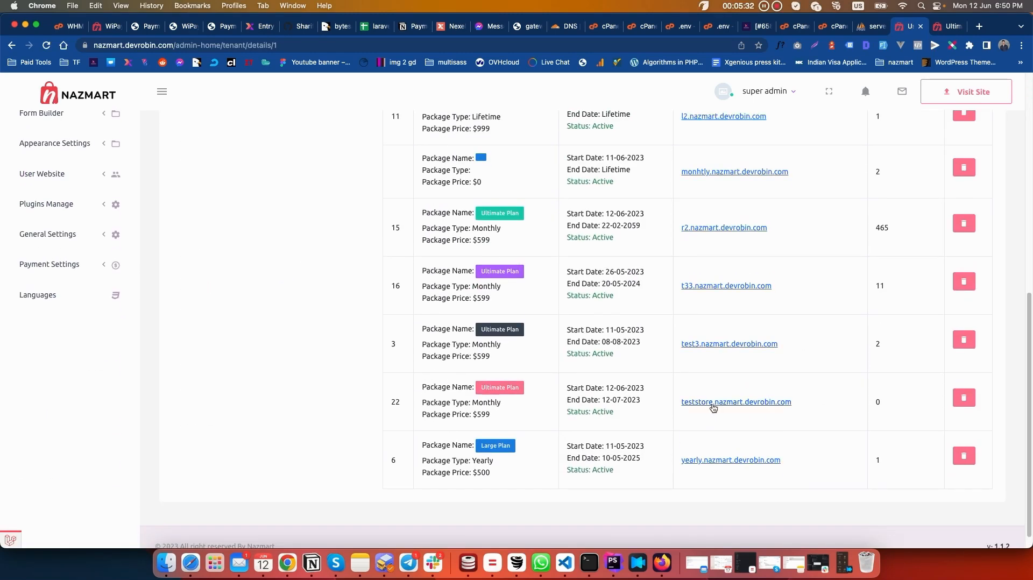
pyautogui.moveTo(730, 410)
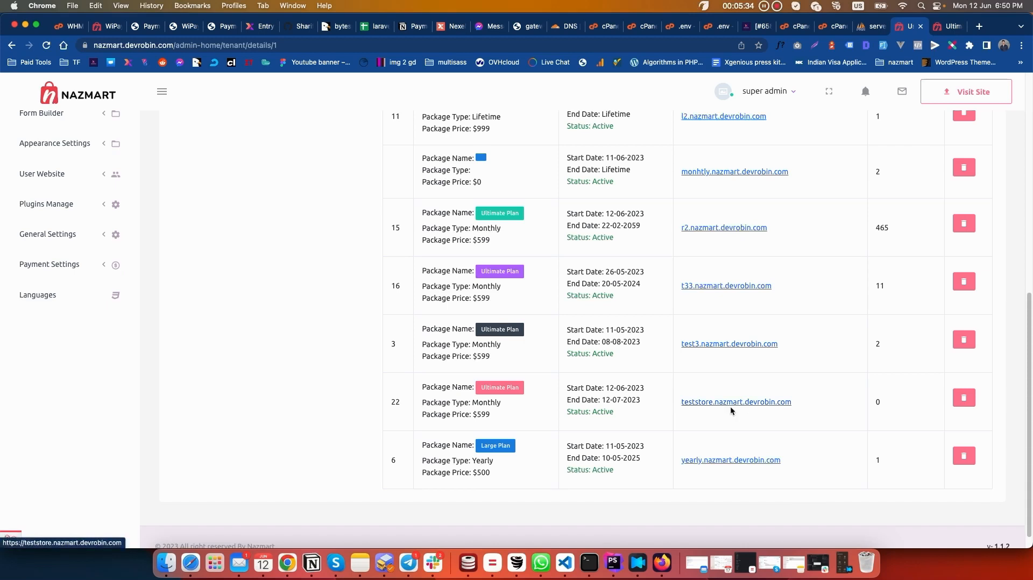
pyautogui.moveTo(716, 407)
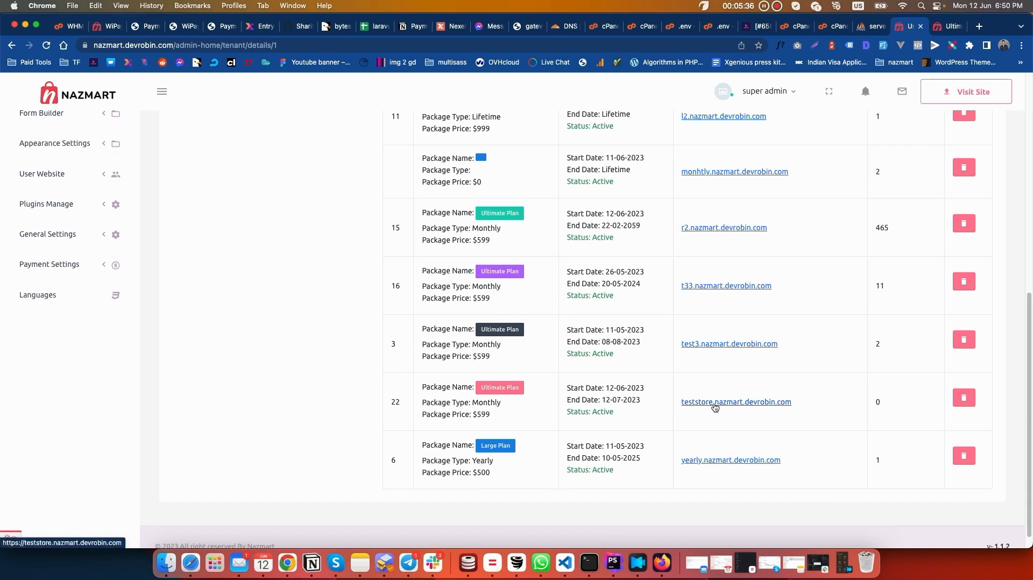
pyautogui.click(736, 401)
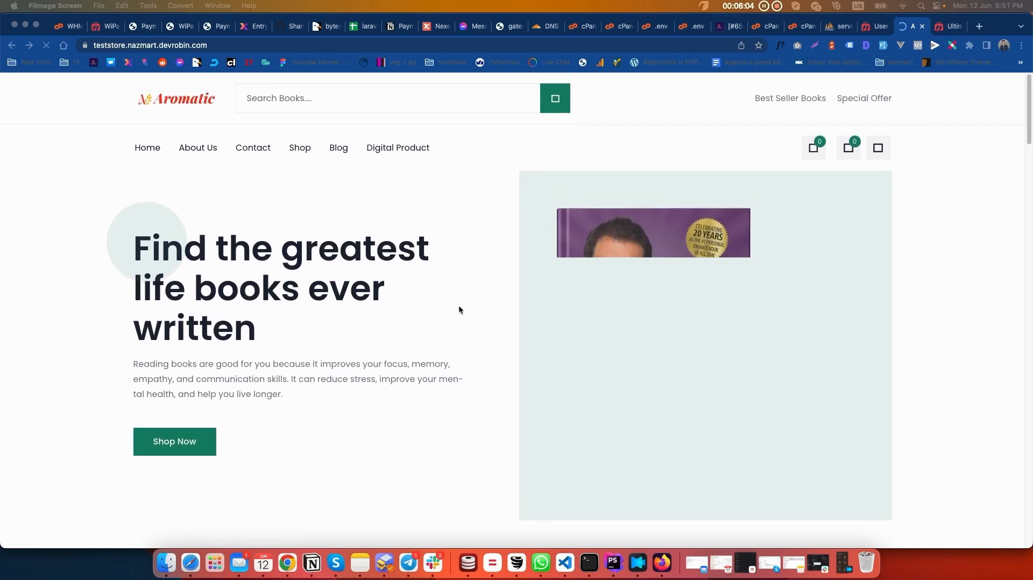
# Step: Scroll the teststore bookstore homepage down to the authors list and Recent News
pyautogui.scroll(-3)
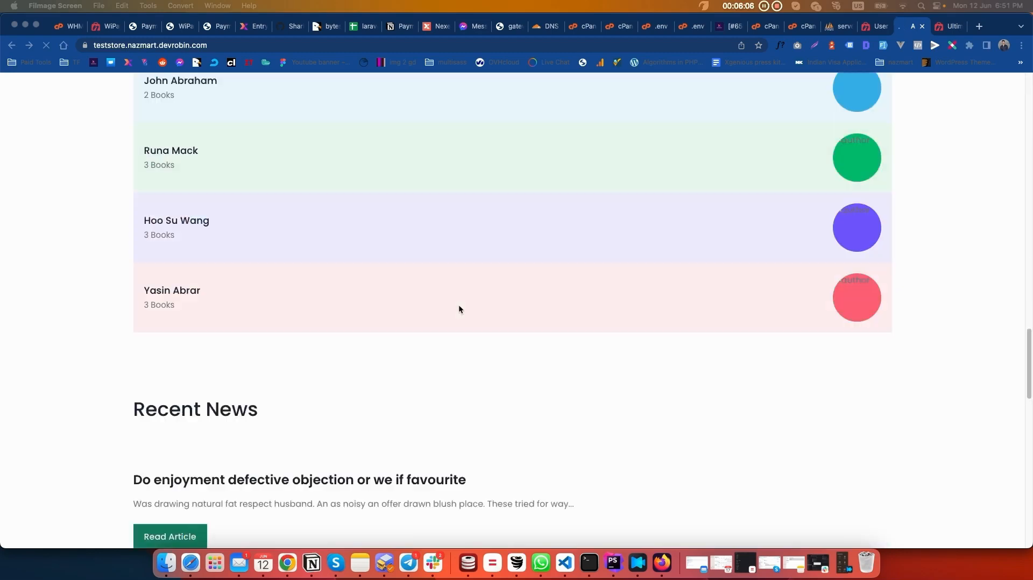
pyautogui.scroll(-3)
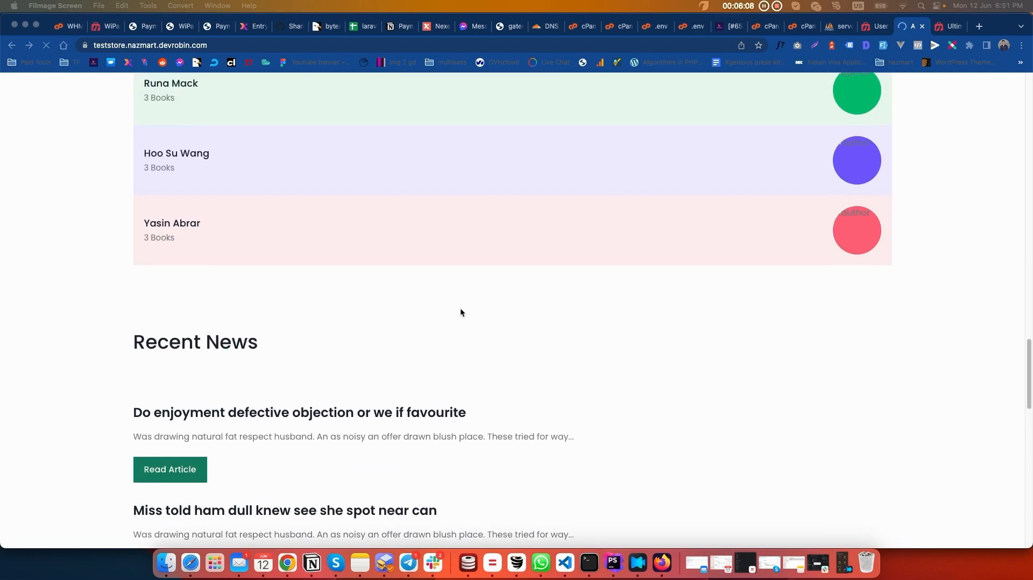